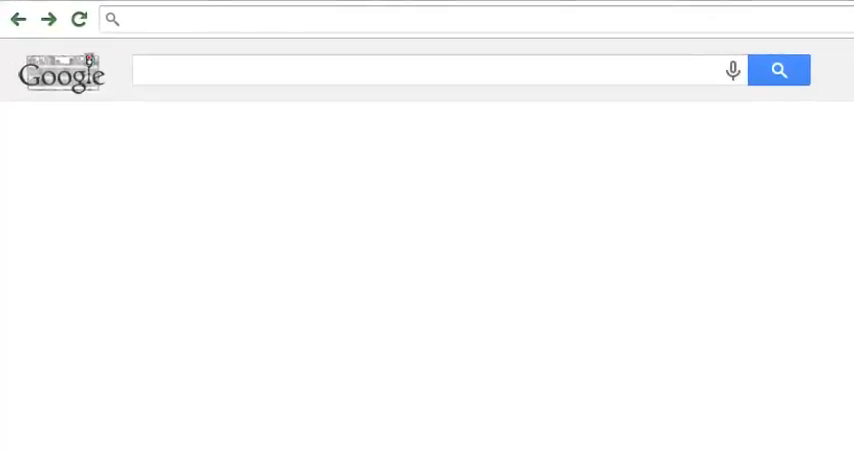
Step: Search 'top social media scheduling tools' and read the DashBurst article down to its Buffer entry
type("top social media scheduling tools")
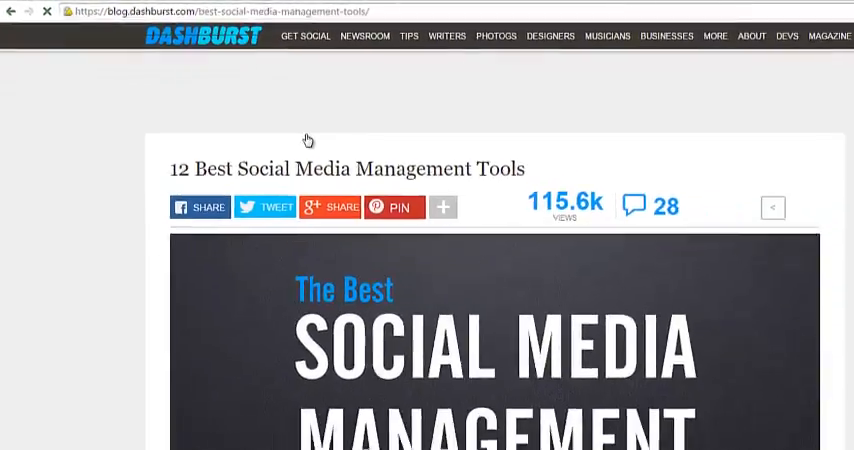
scroll("down", 3)
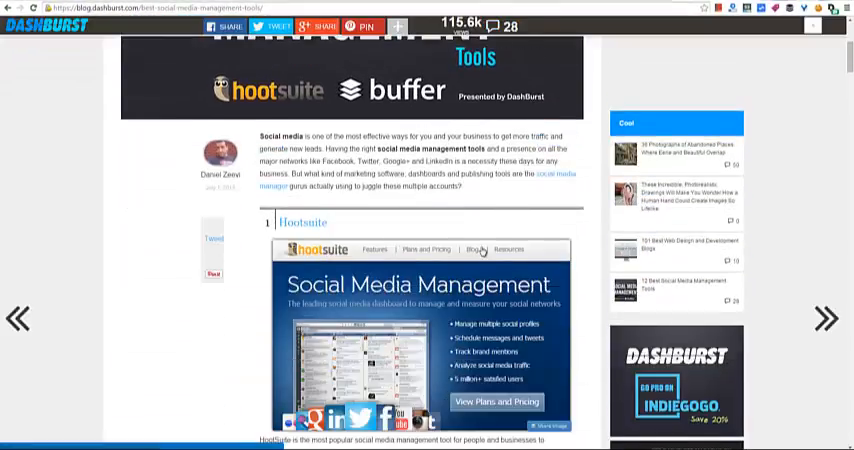
scroll("down", 3)
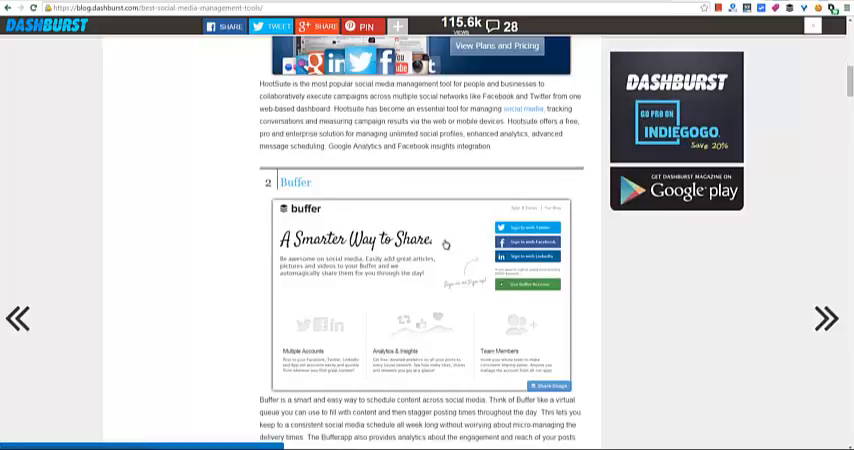
mouse_move(400, 228)
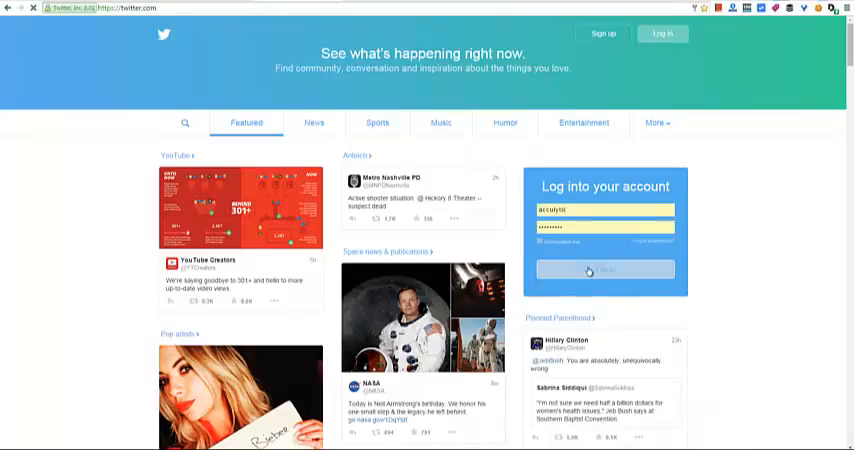
Step: Log in to Twitter, sign in to Buffer with it and authorize the Buffer app
left_click(604, 272)
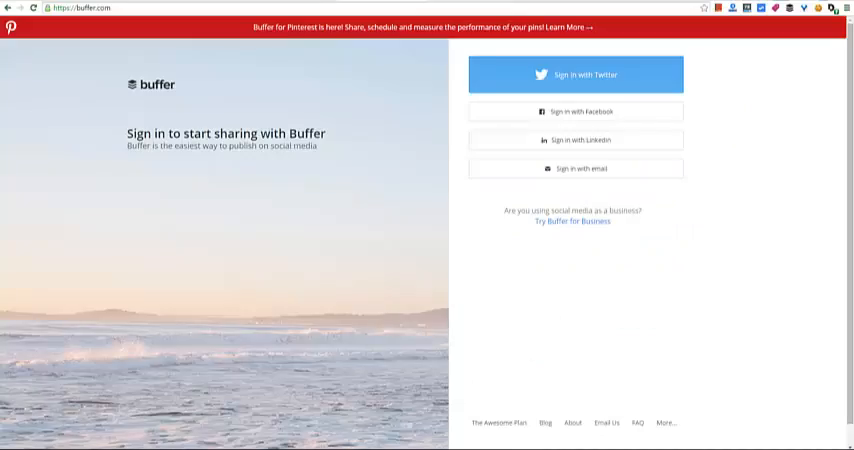
left_click(574, 74)
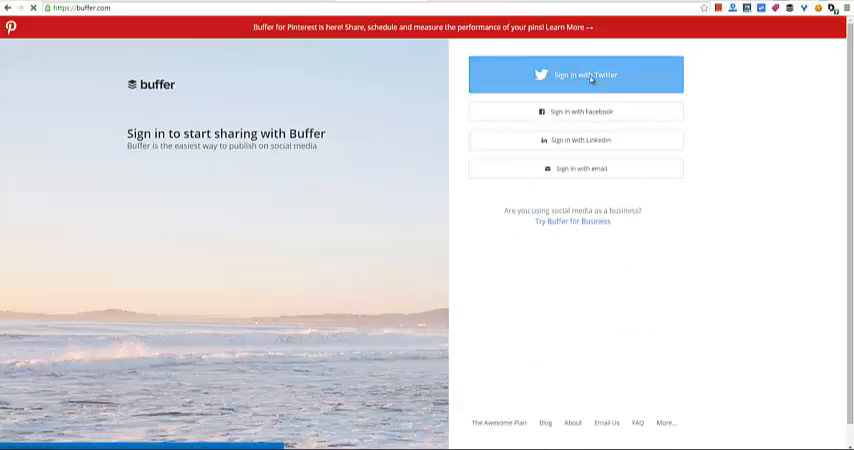
left_click(578, 74)
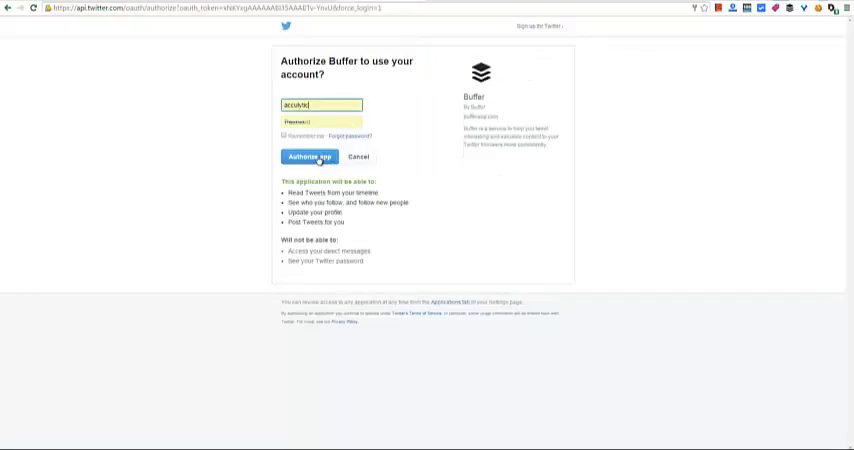
left_click(310, 156)
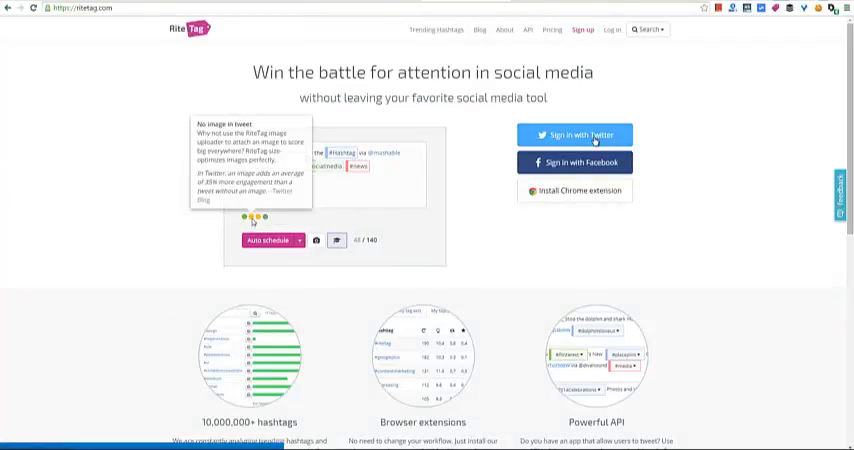
Step: Sign in to RiteTag with Twitter and authorize the RiteTag app
left_click(584, 134)
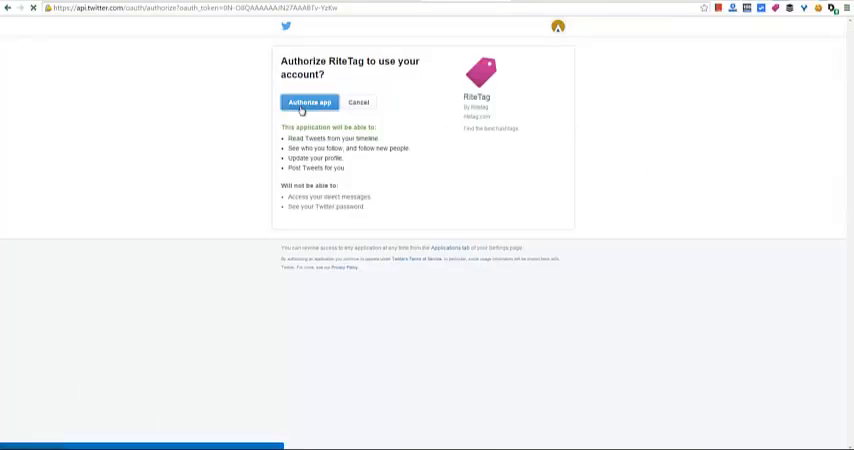
left_click(310, 100)
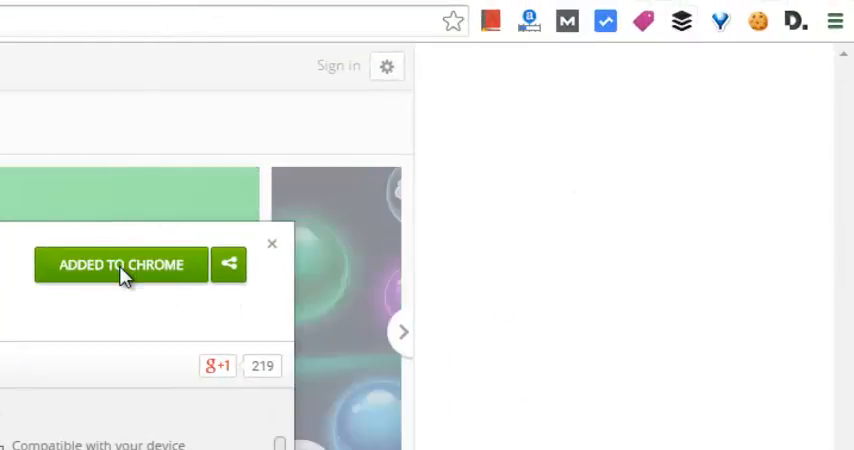
mouse_move(648, 26)
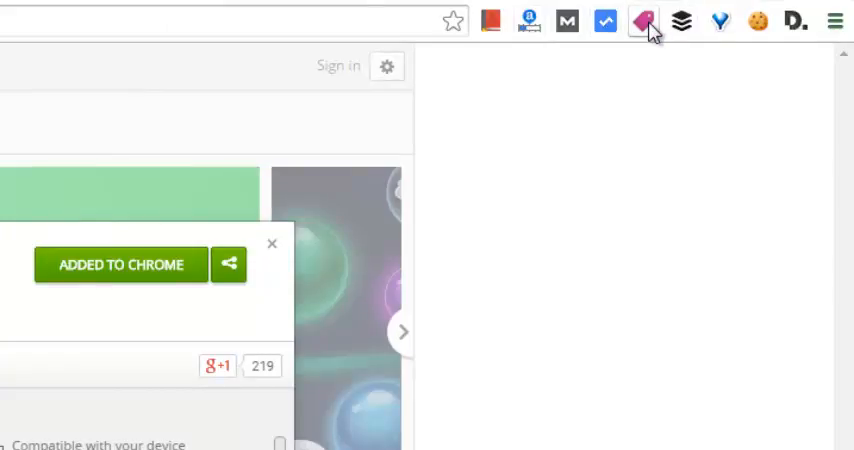
mouse_move(184, 368)
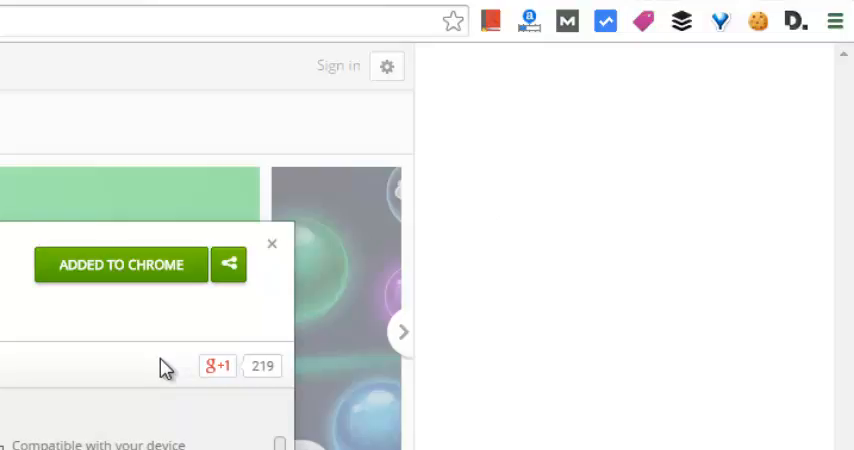
mouse_move(372, 100)
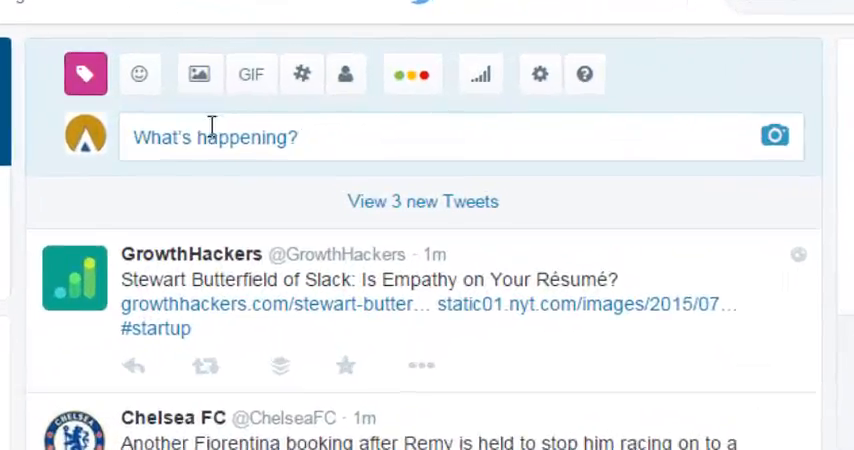
Step: Send the Commodity Trade Mantra gold/silver/copper article to Buffer and hashtag Gold, Silver, Copper, BearMarket, Commodity
type("http://www.commoditytrademantra.com/copper-trading/gold-silver-copper-all-firmly-in-the-bear-market-grip/")
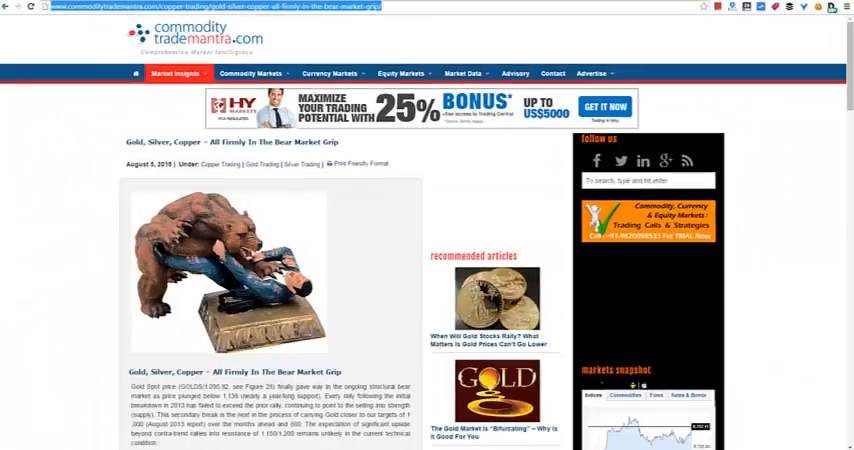
scroll("down", 3)
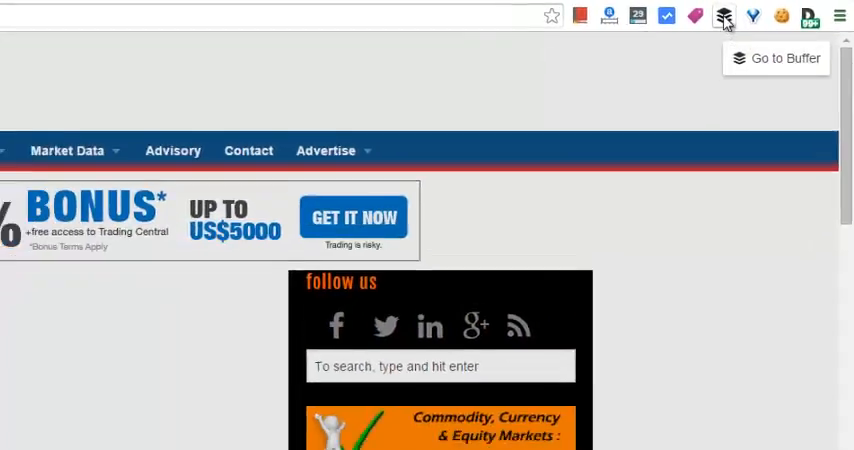
left_click(724, 14)
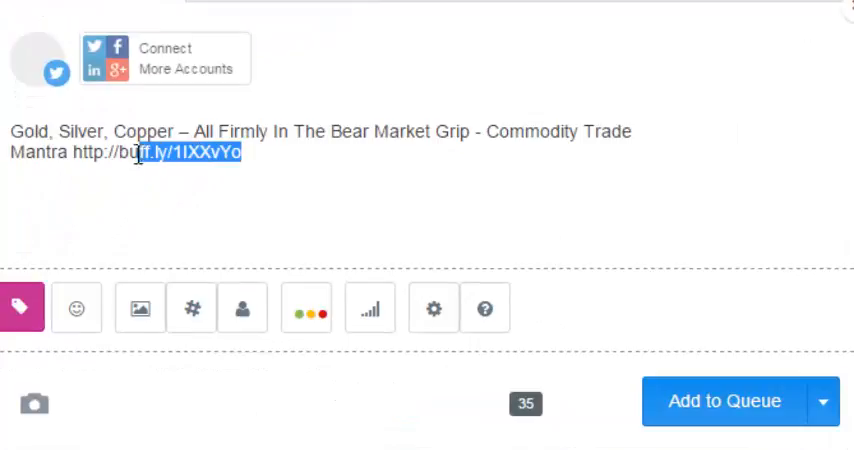
left_click(240, 152)
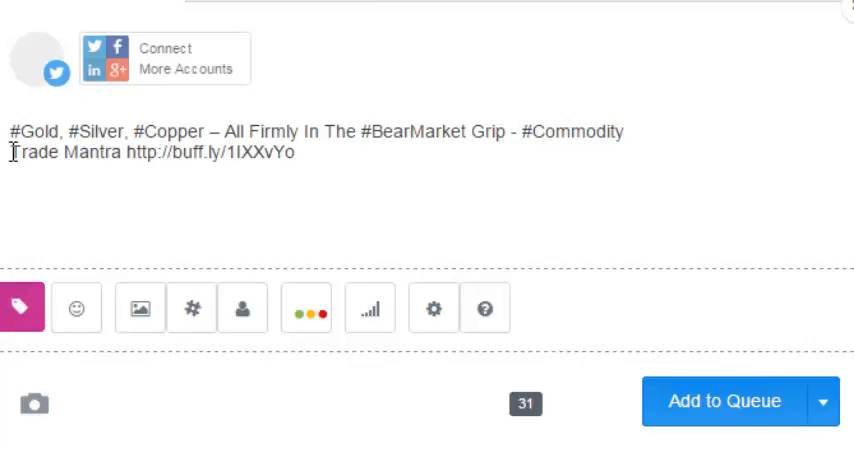
type("#")
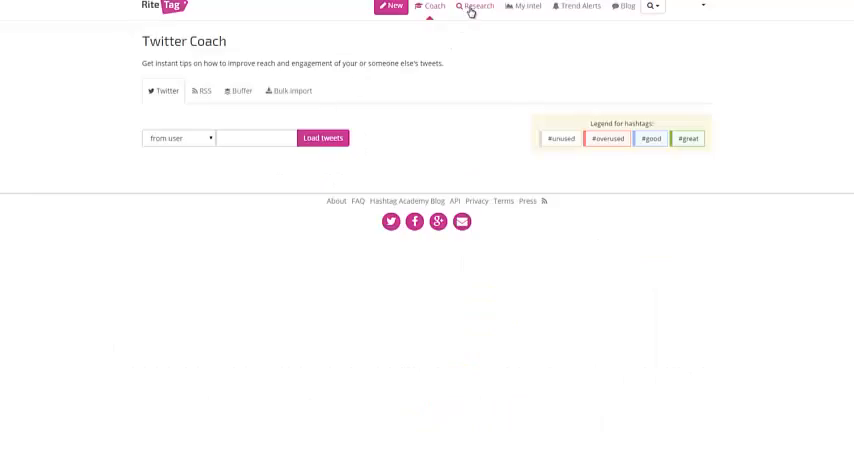
Step: Search RiteTag Research for '#Gold, #Silver, #Copper, #Trade, #bearmarket' and review the stats
left_click(472, 8)
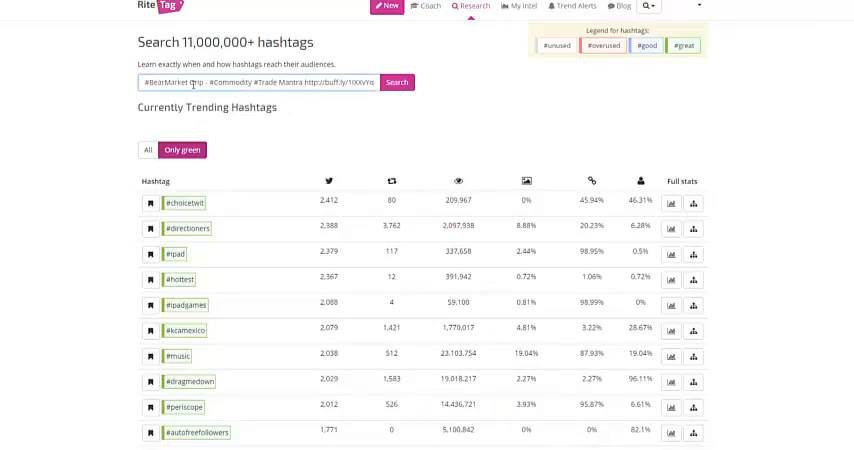
double_click(204, 82)
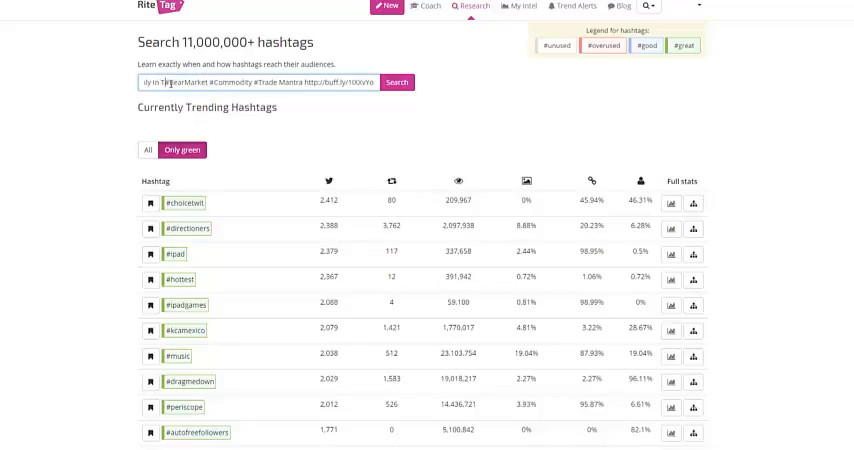
left_click(394, 82)
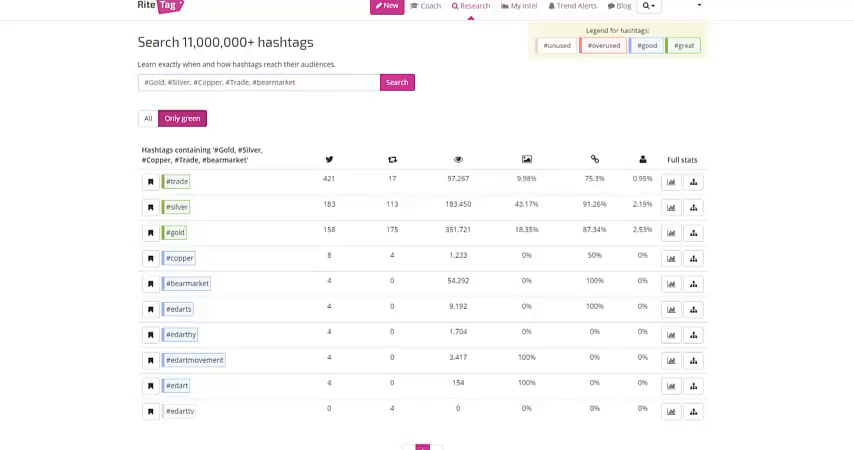
mouse_move(248, 118)
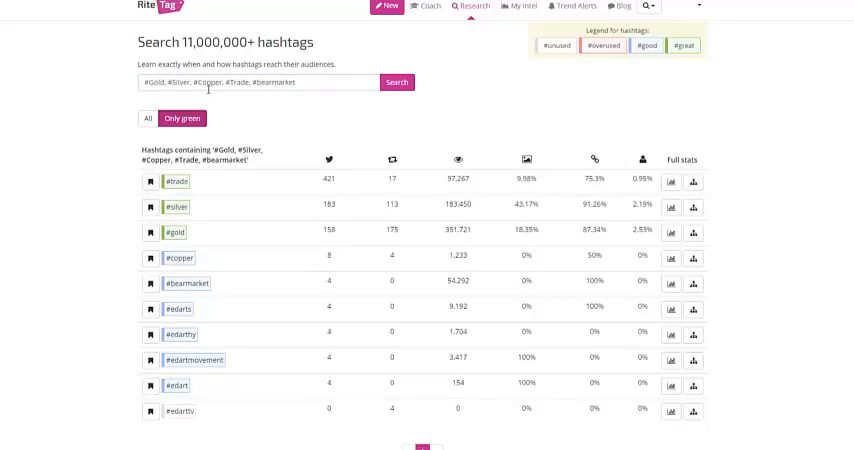
scroll("down", 3)
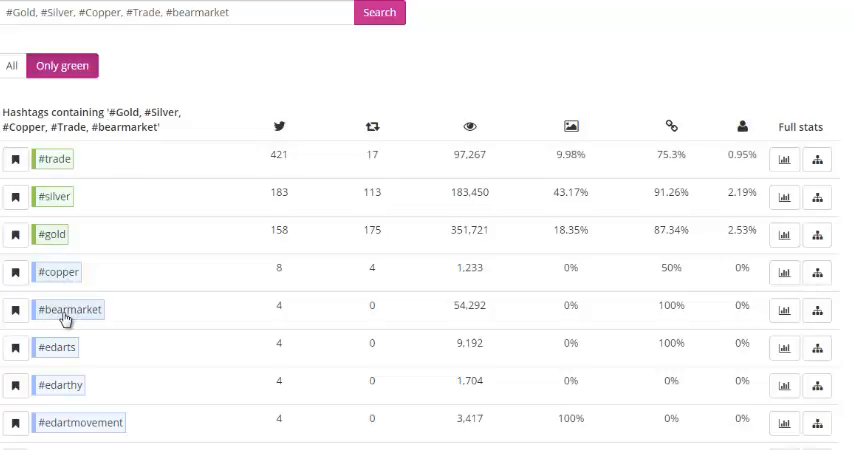
mouse_move(278, 128)
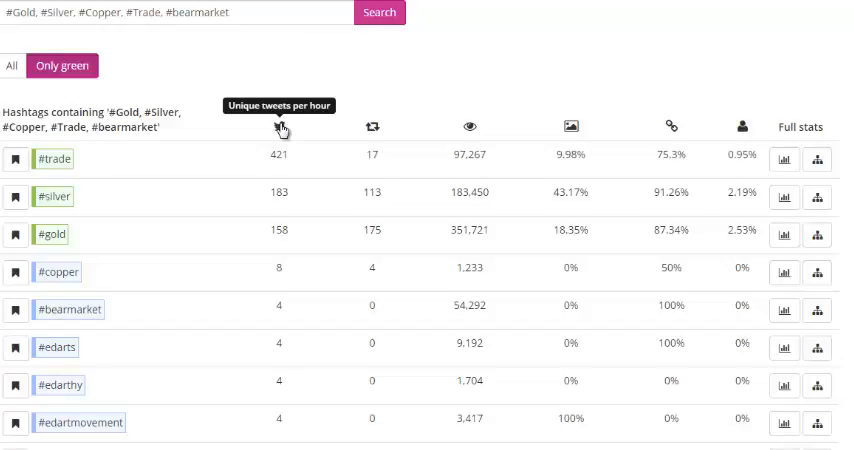
mouse_move(374, 130)
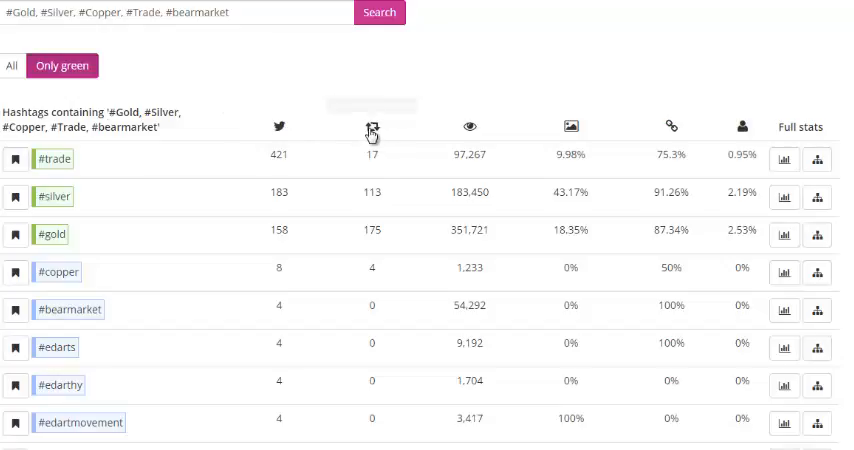
mouse_move(470, 130)
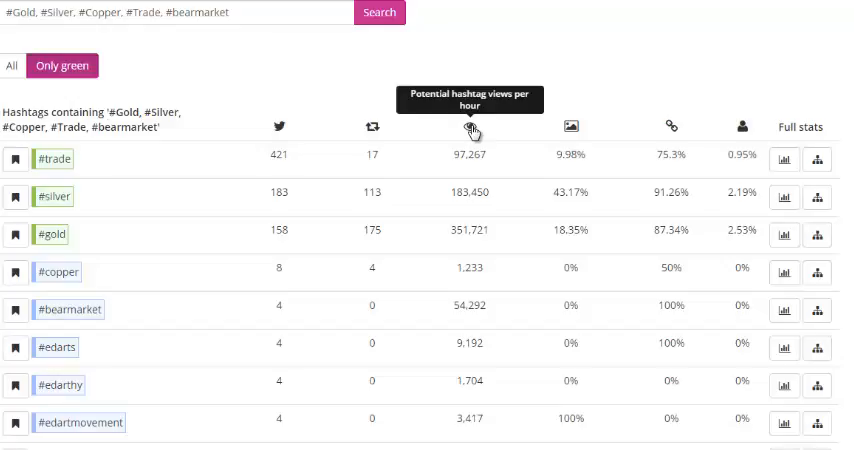
mouse_move(572, 128)
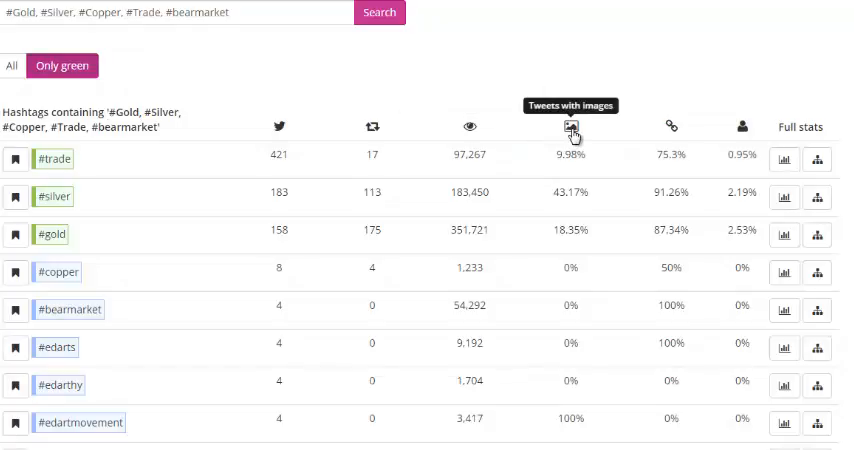
mouse_move(672, 128)
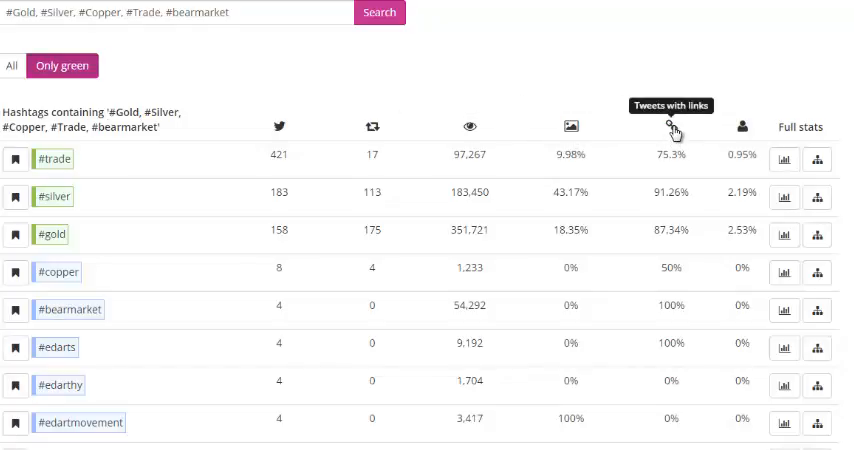
mouse_move(744, 130)
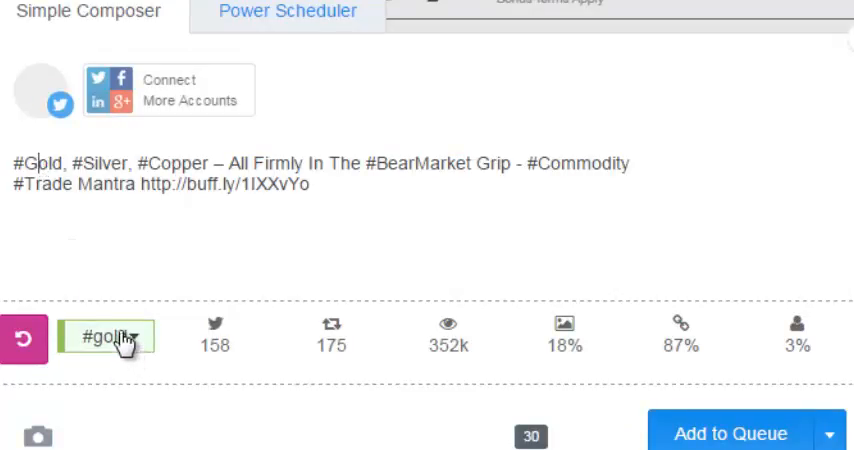
Step: Show RiteTag's inline #copper statistics in the Buffer composer
left_click(138, 336)
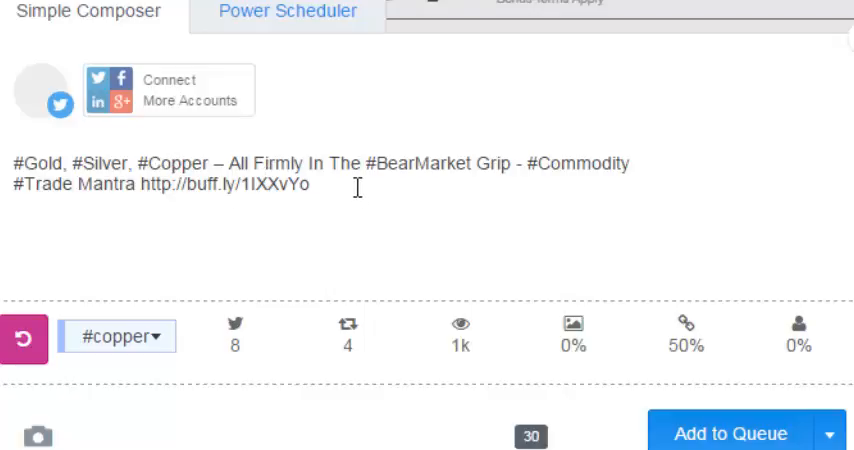
mouse_move(352, 184)
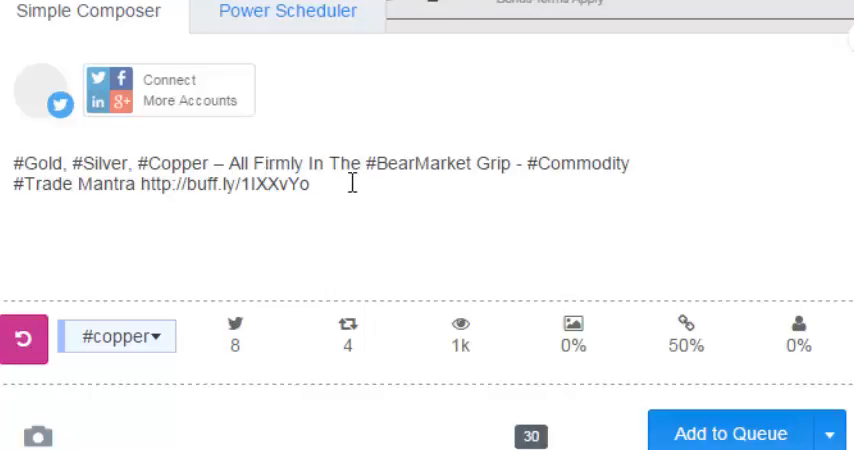
mouse_move(360, 208)
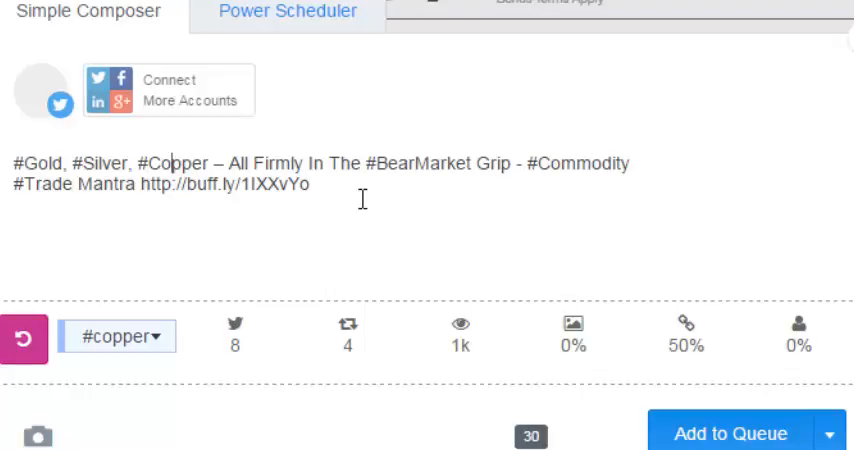
mouse_move(372, 192)
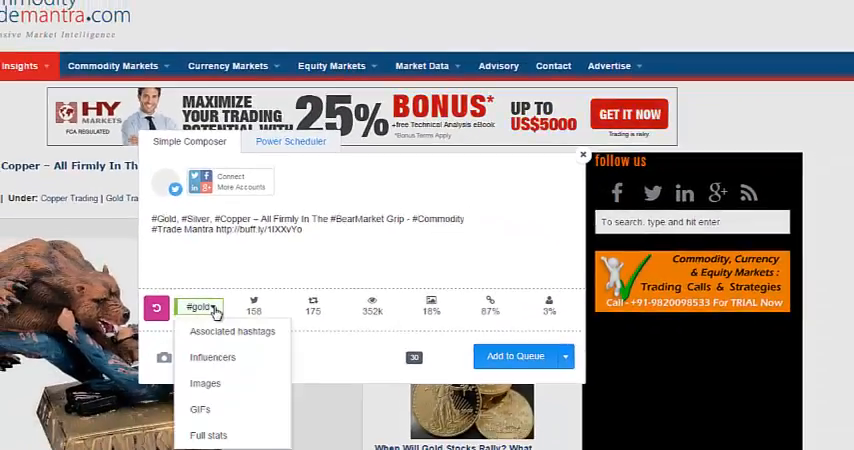
mouse_move(232, 332)
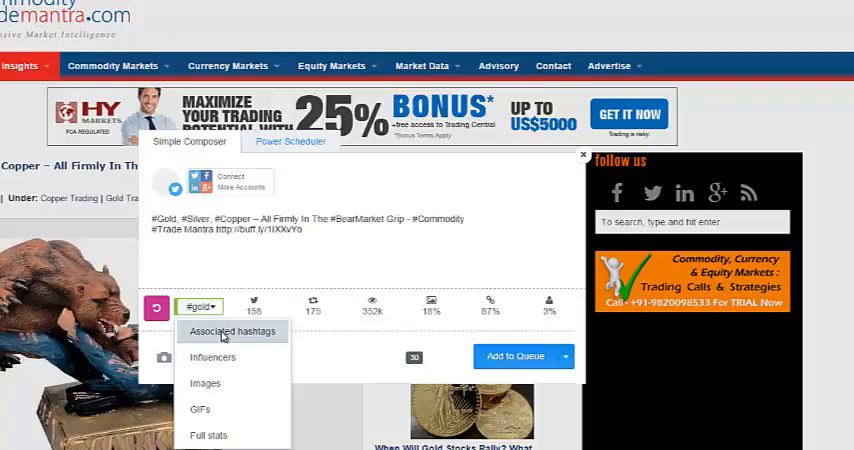
Step: List hashtags associated with #gold and open full analytics for #gameinsight
left_click(236, 332)
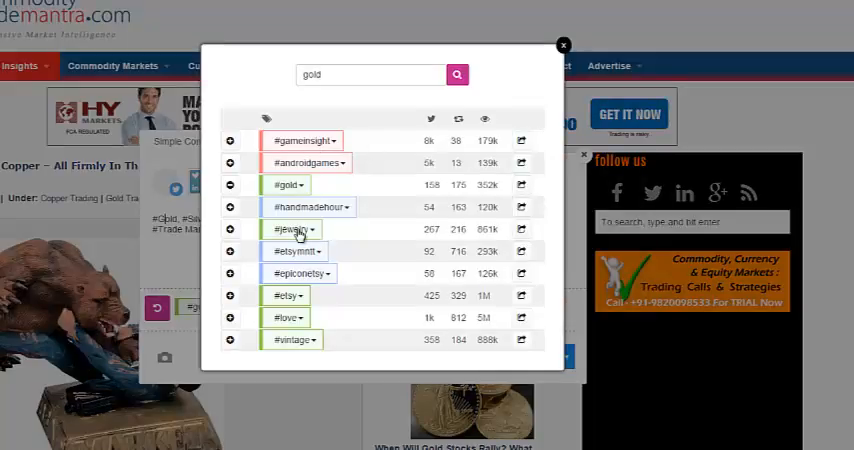
mouse_move(428, 204)
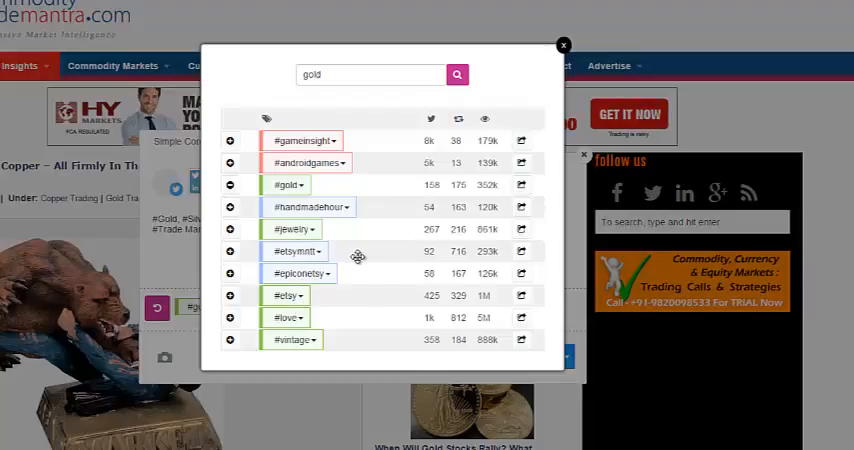
mouse_move(524, 140)
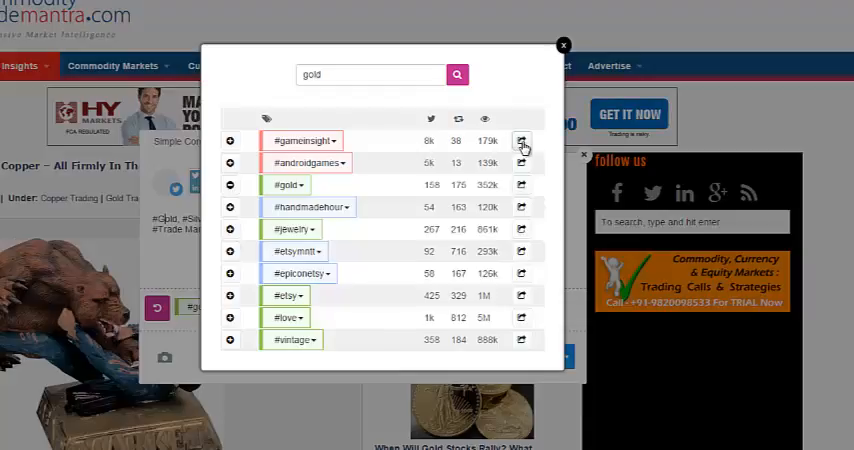
left_click(524, 140)
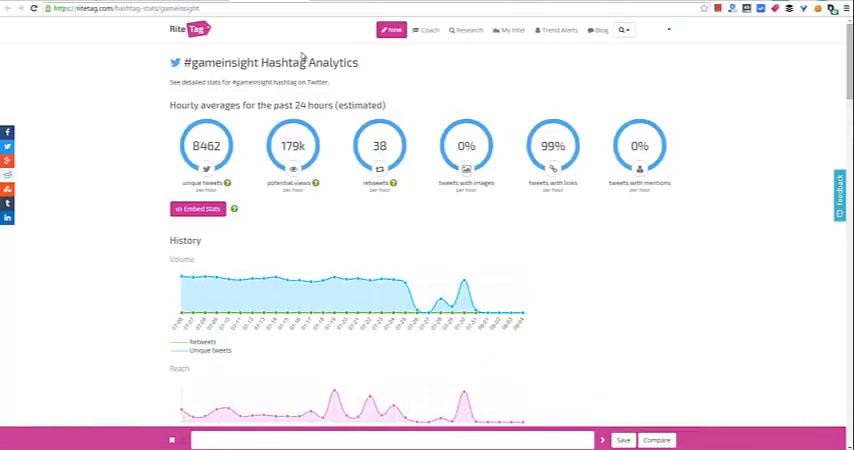
Step: Scroll through #gameinsight's hourly averages, history charts and influencer lists
scroll("down", 3)
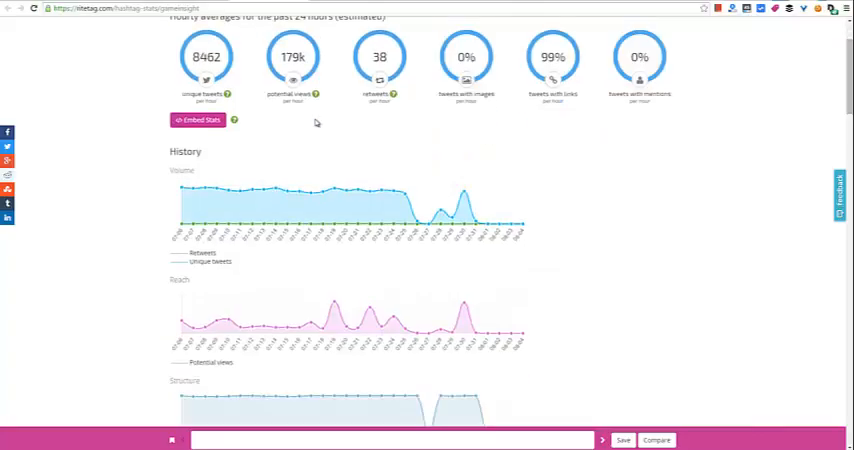
scroll("down", 3)
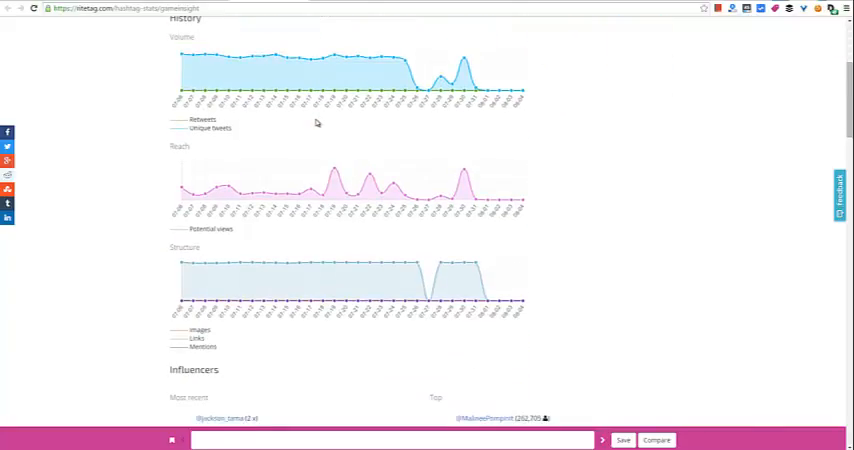
scroll("down", 3)
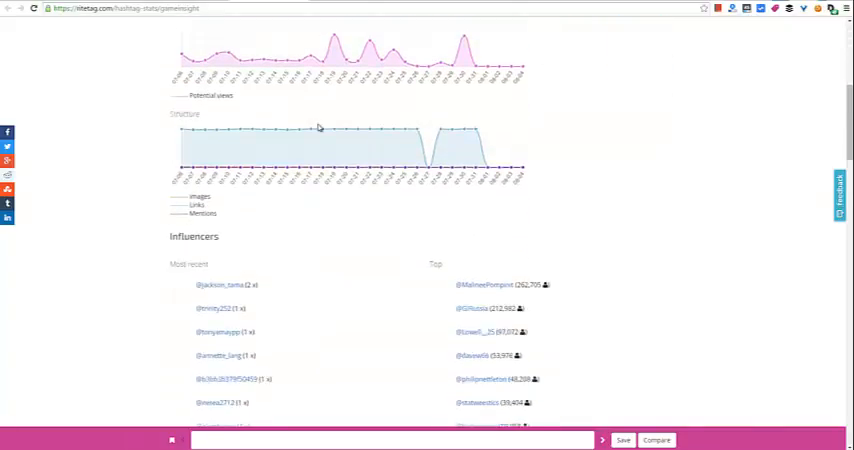
scroll("down", 3)
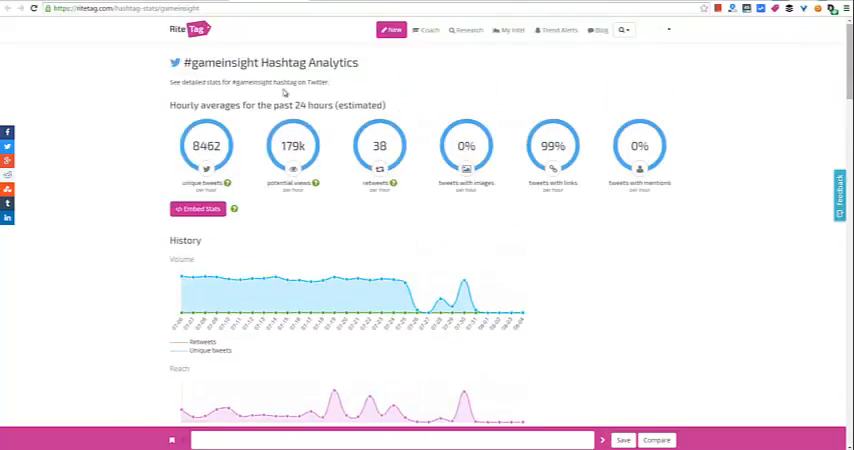
mouse_move(306, 8)
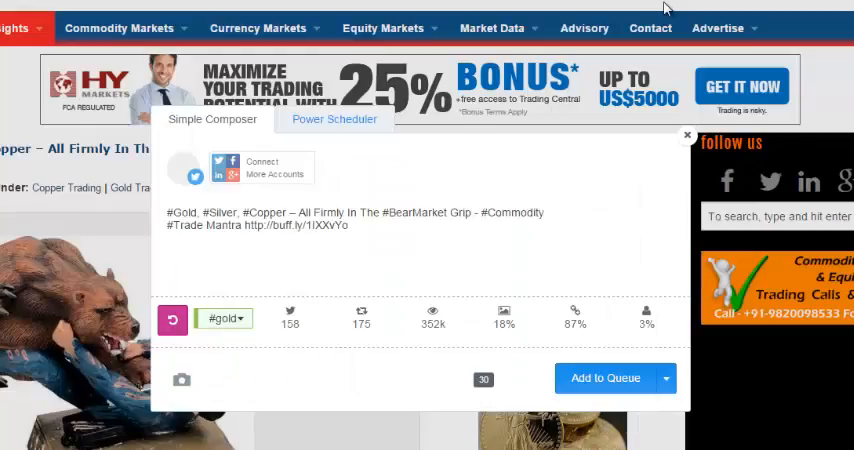
mouse_move(290, 316)
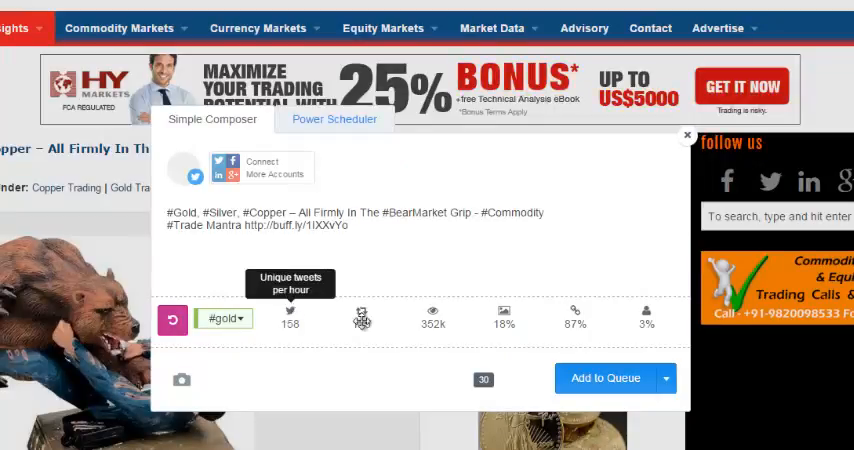
mouse_move(432, 318)
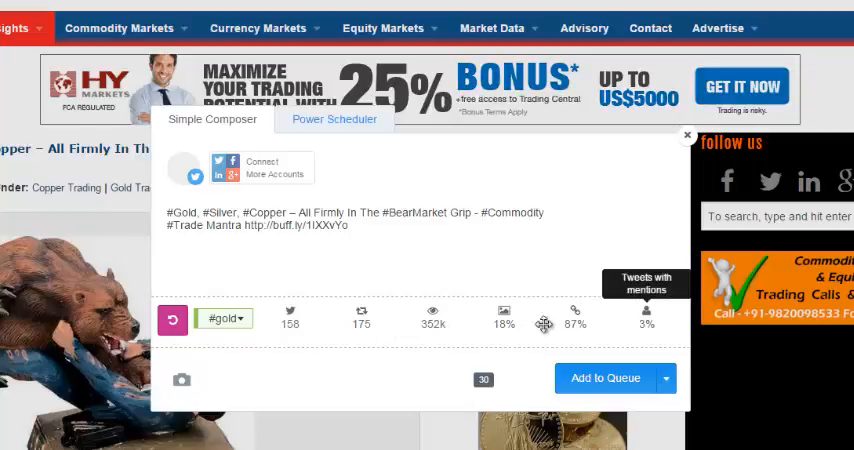
mouse_move(590, 324)
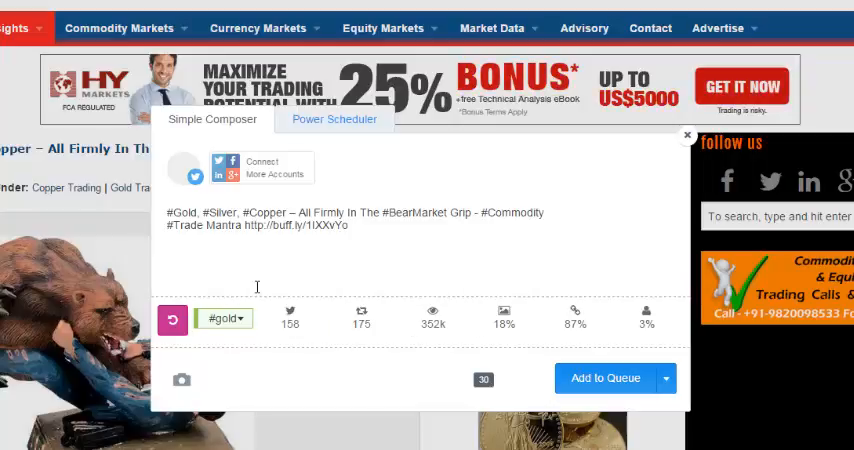
mouse_move(532, 294)
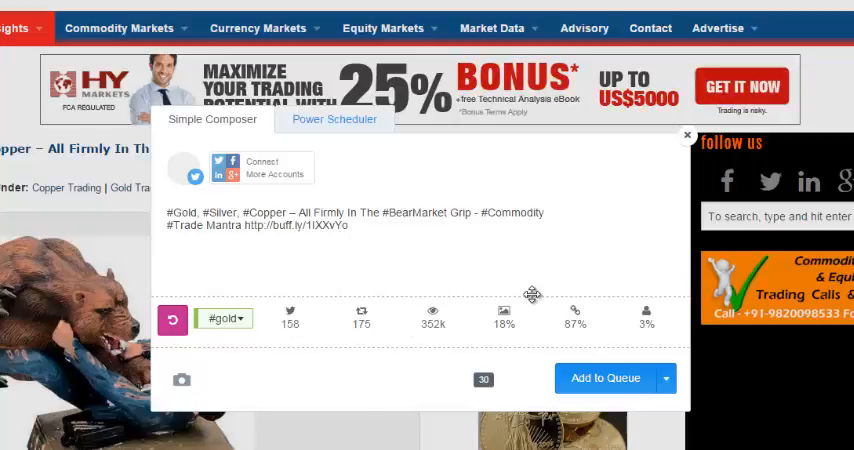
mouse_move(572, 320)
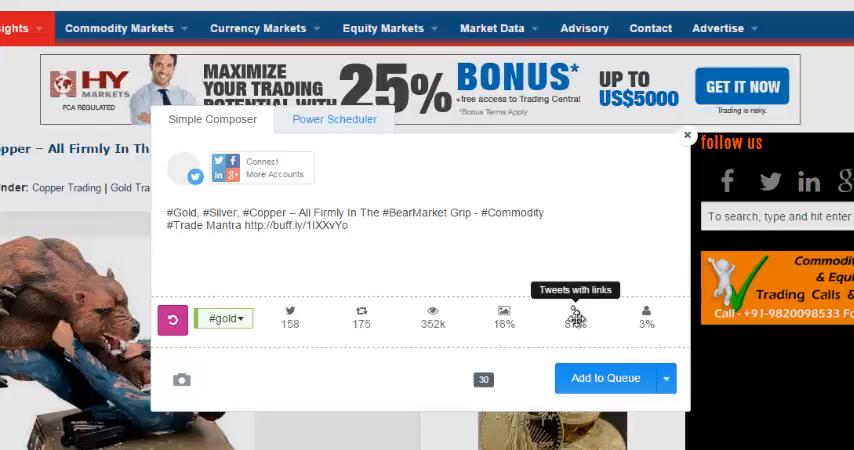
mouse_move(664, 316)
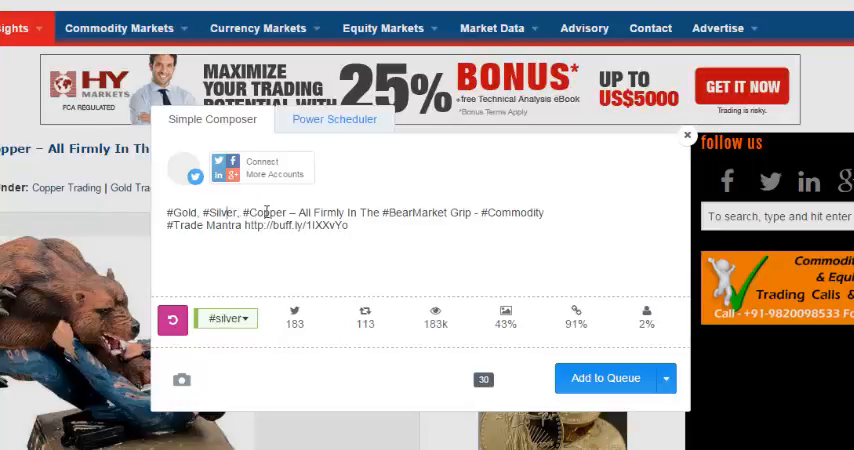
Step: Cycle the inline stats through the commodity hashtags and bring up #trade
left_click(232, 320)
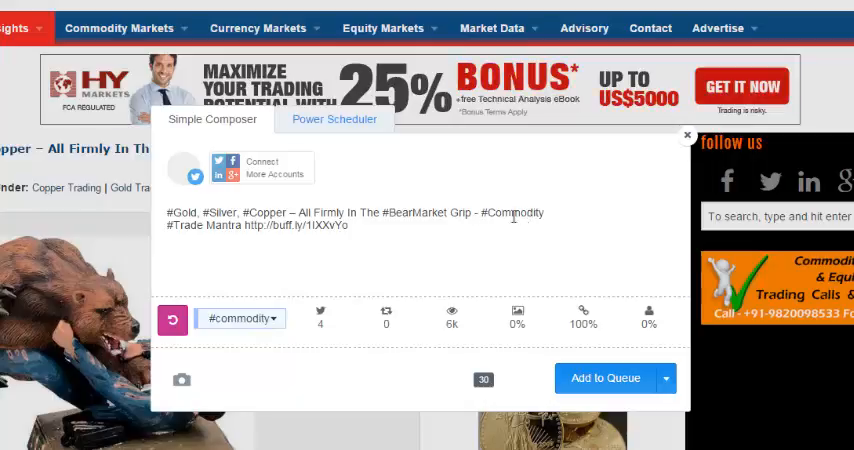
left_click(232, 318)
type("trade")
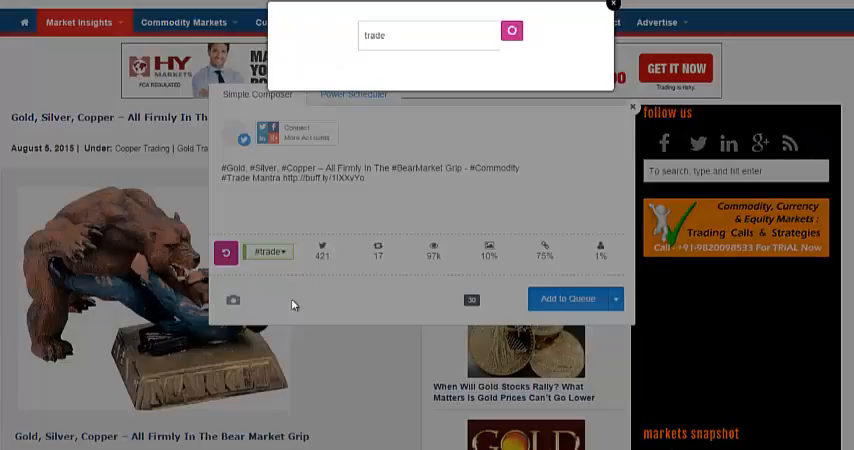
Step: Open the trade Influencers list and view the EU Policy Broadcaster's Twitter profile
left_click(510, 30)
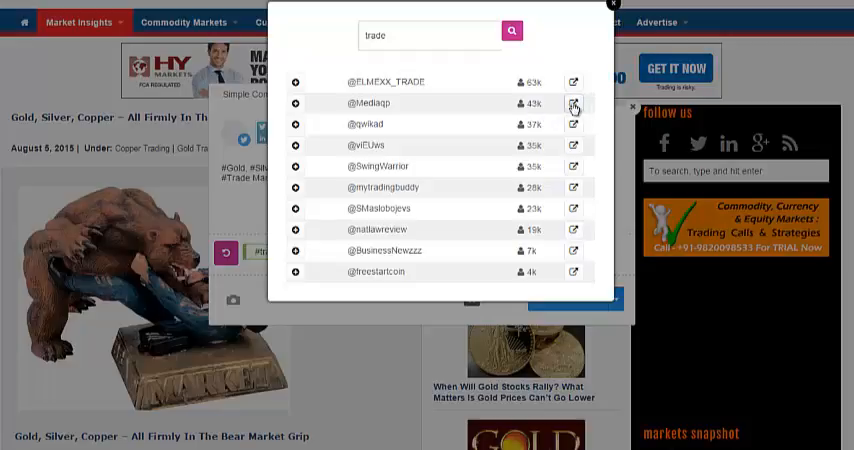
left_click(580, 104)
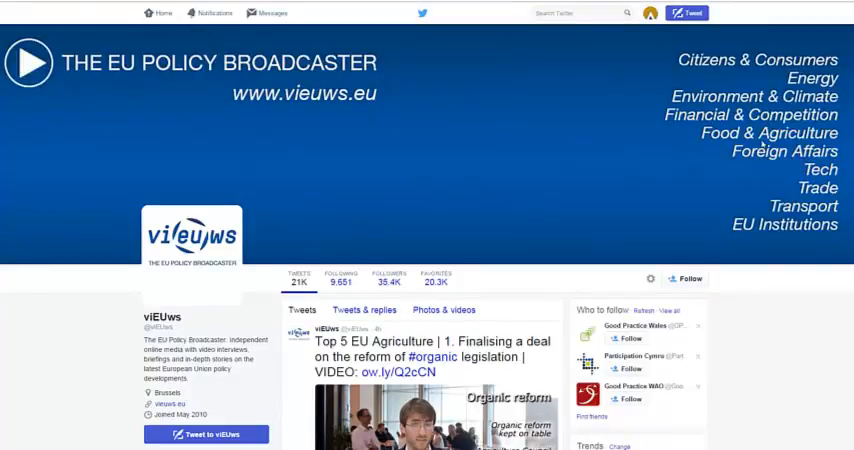
mouse_move(318, 168)
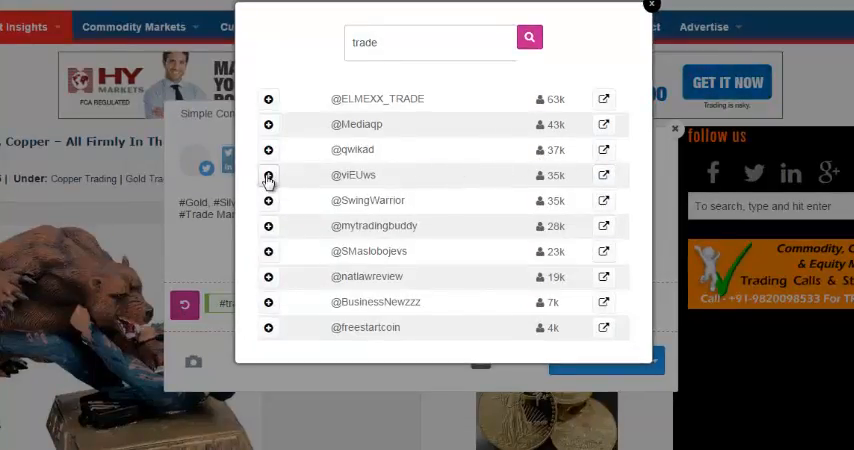
left_click(268, 176)
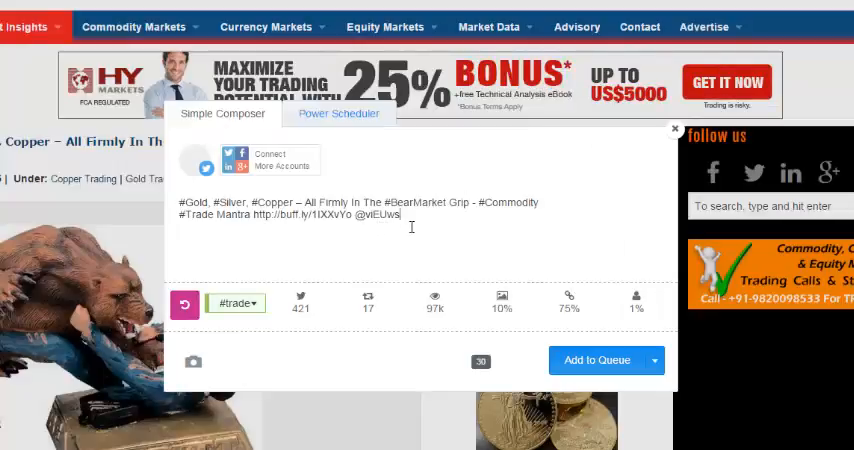
mouse_move(636, 300)
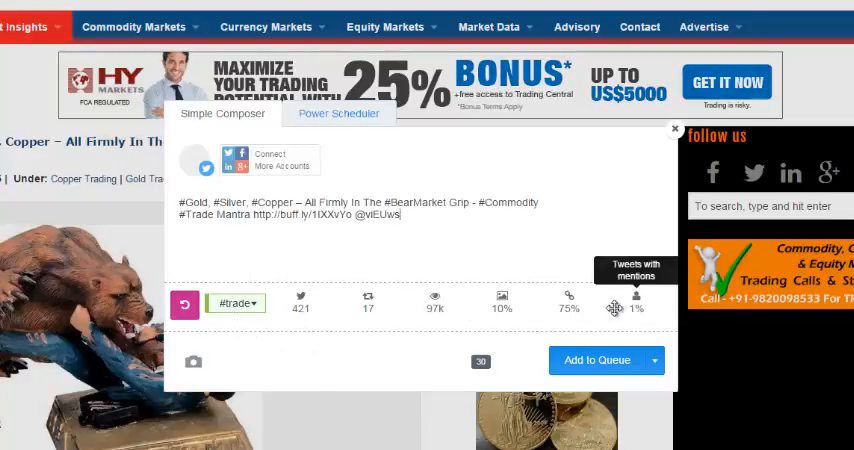
mouse_move(566, 304)
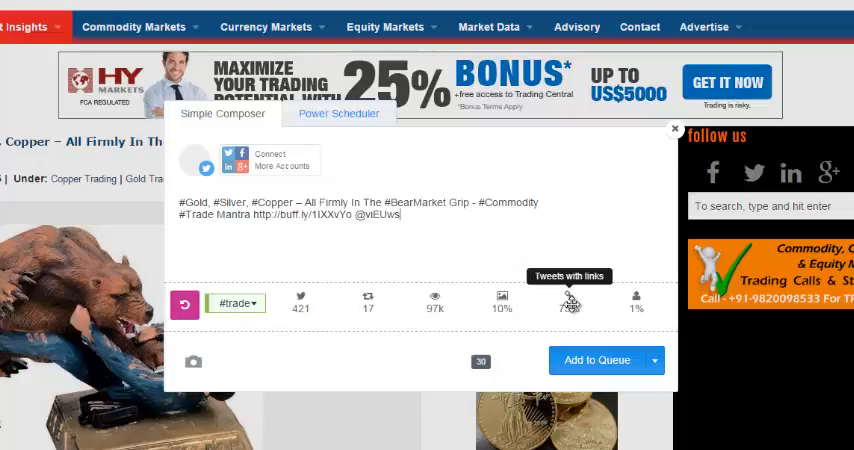
mouse_move(268, 312)
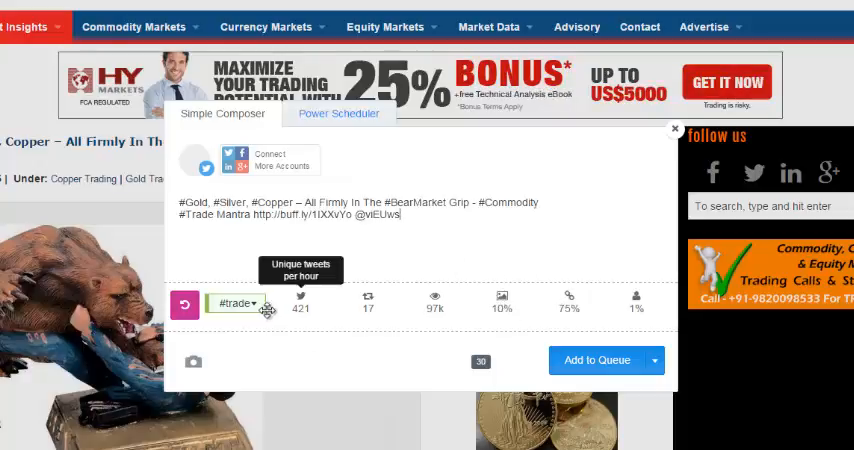
left_click(236, 304)
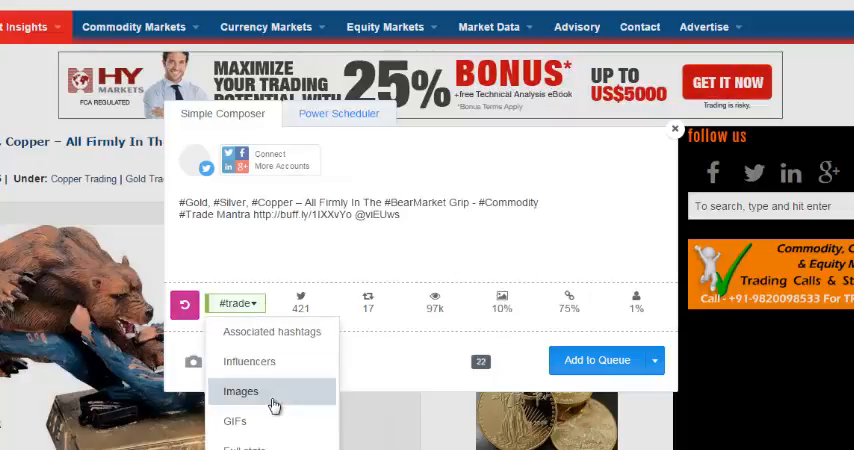
Step: Use RiteTag's image finder with Flickr kept as the source and preview a trade photo
left_click(240, 392)
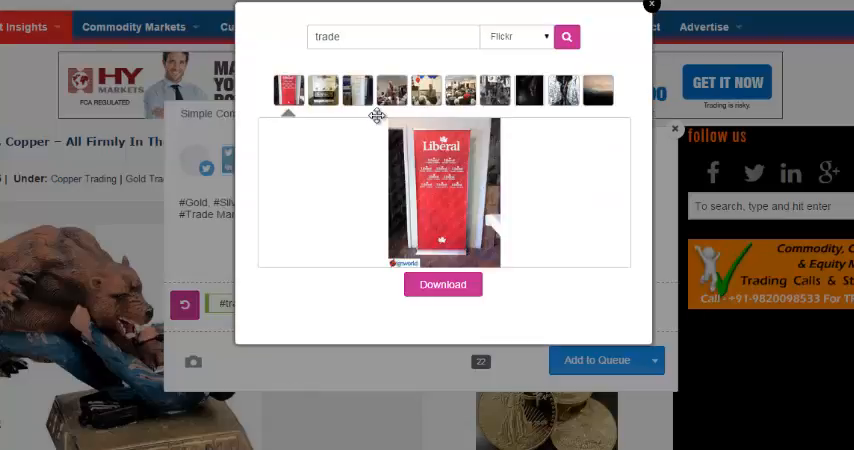
mouse_move(452, 108)
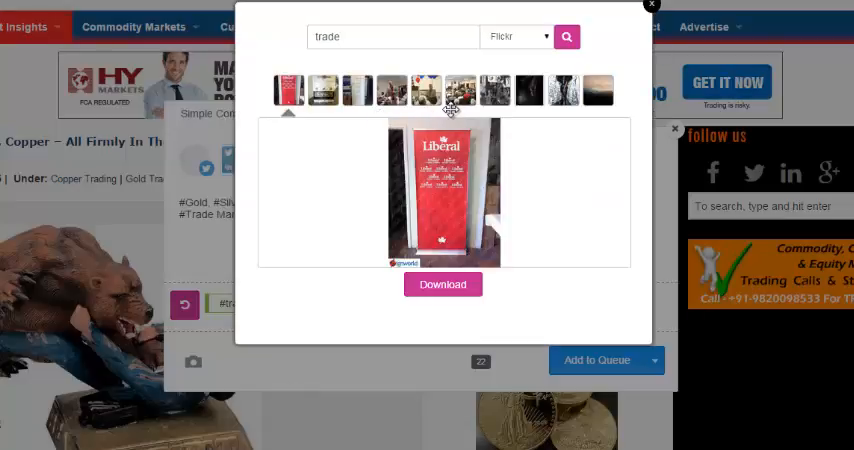
left_click(518, 36)
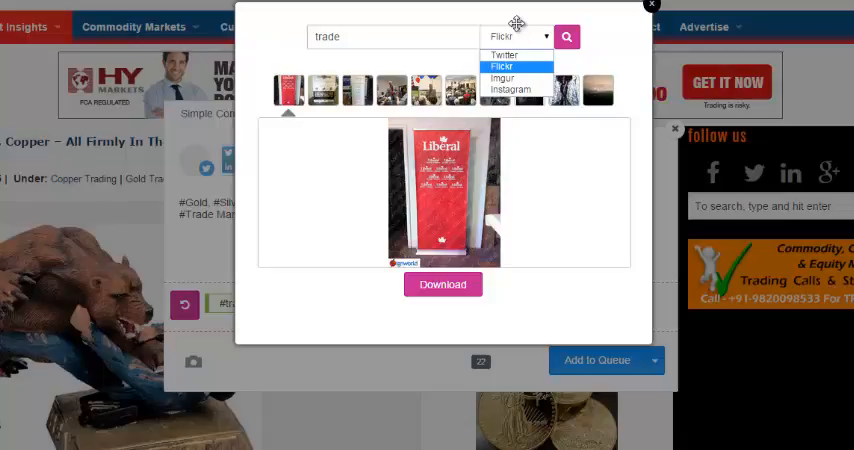
mouse_move(504, 54)
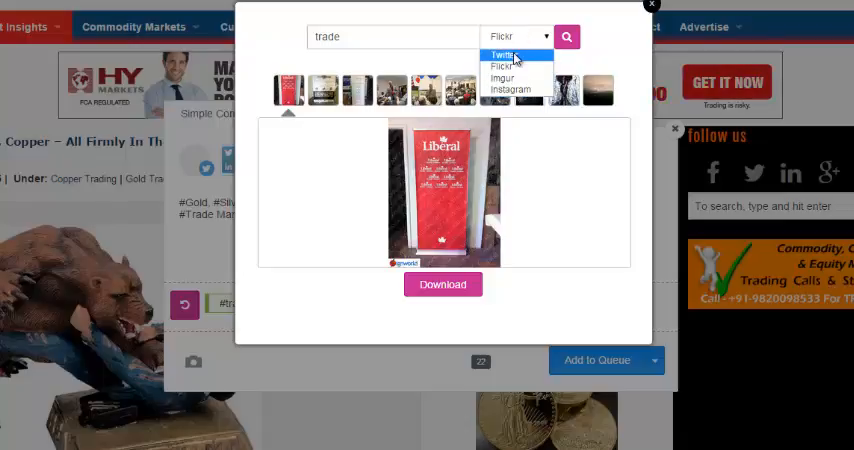
left_click(504, 54)
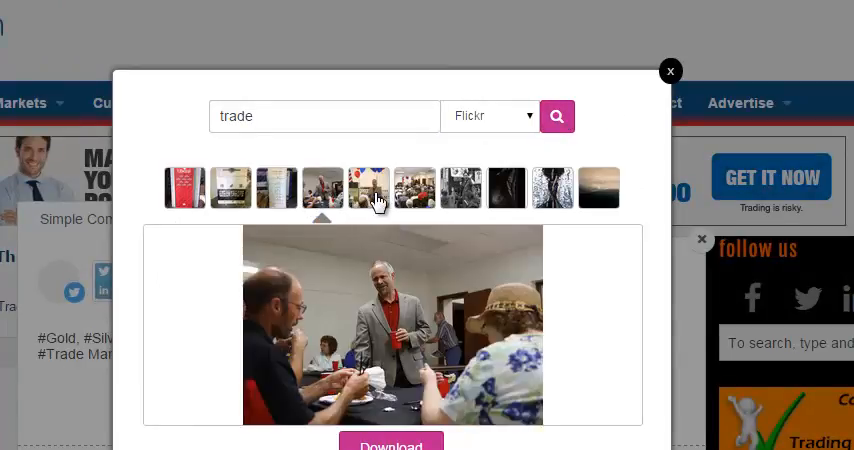
left_click(368, 188)
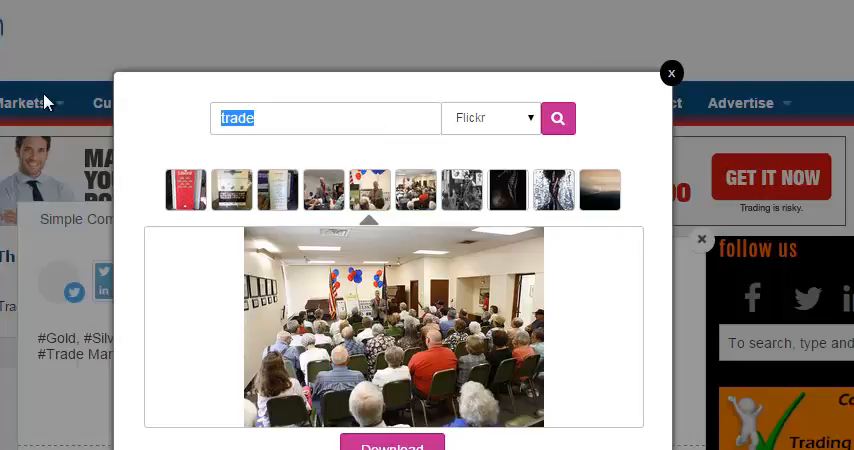
Step: Search Flickr for 'investing' instead and preview the ancient coin photo
type("investing")
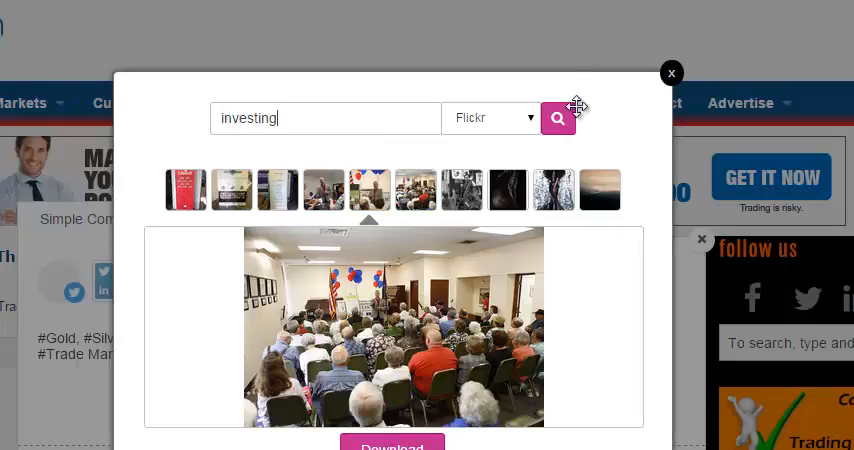
left_click(558, 116)
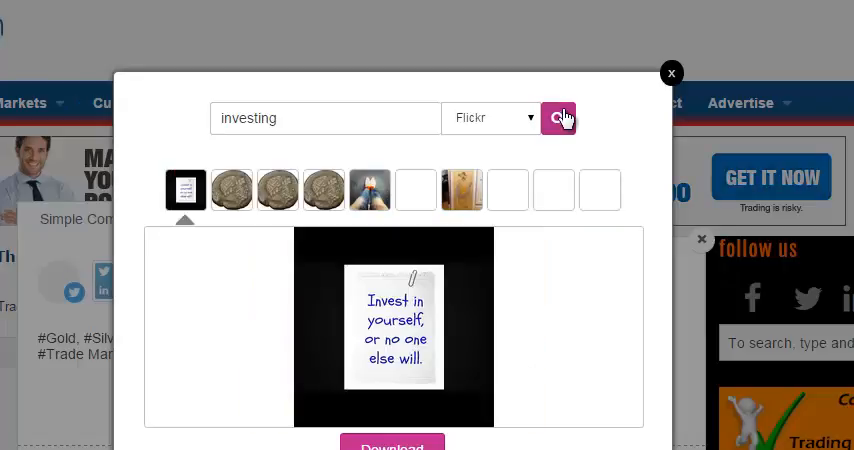
left_click(232, 190)
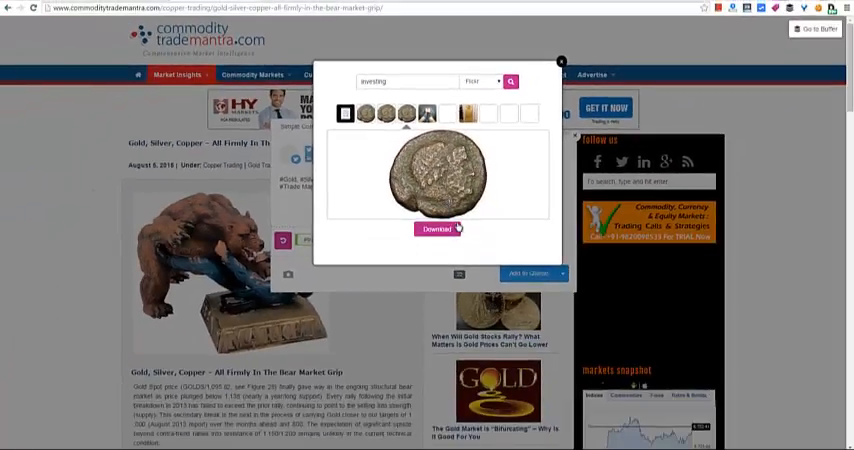
Step: Download the coin photo, save it to the computer and attach it to the tweet
left_click(432, 228)
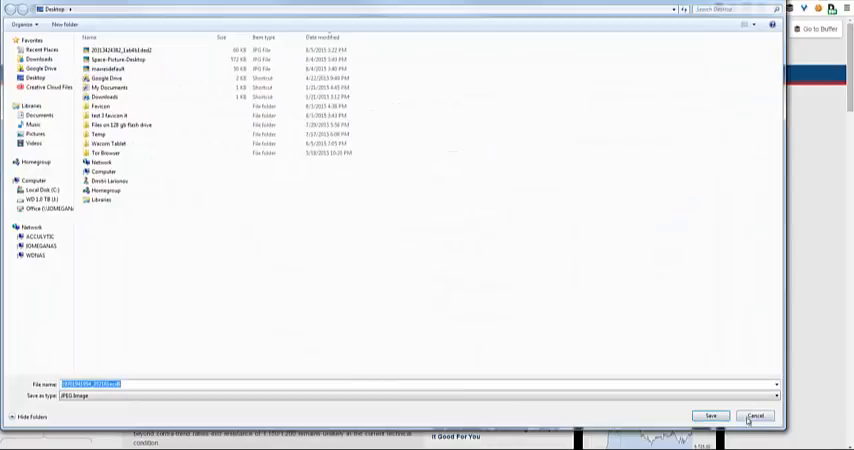
left_click(756, 416)
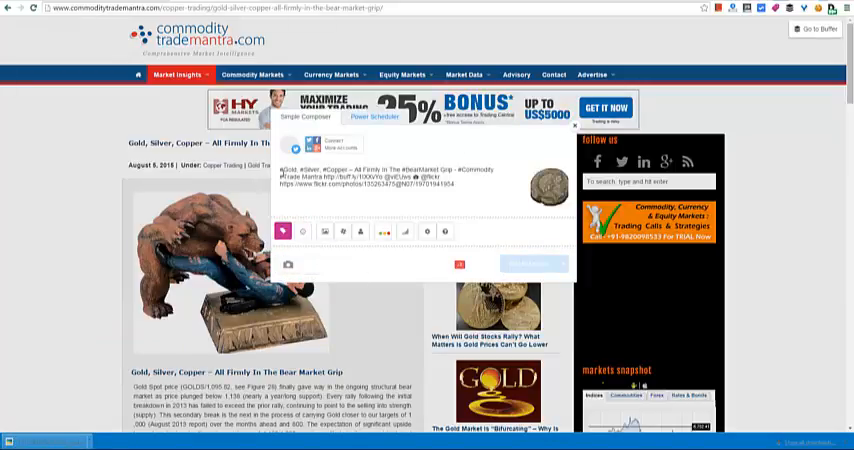
mouse_move(408, 232)
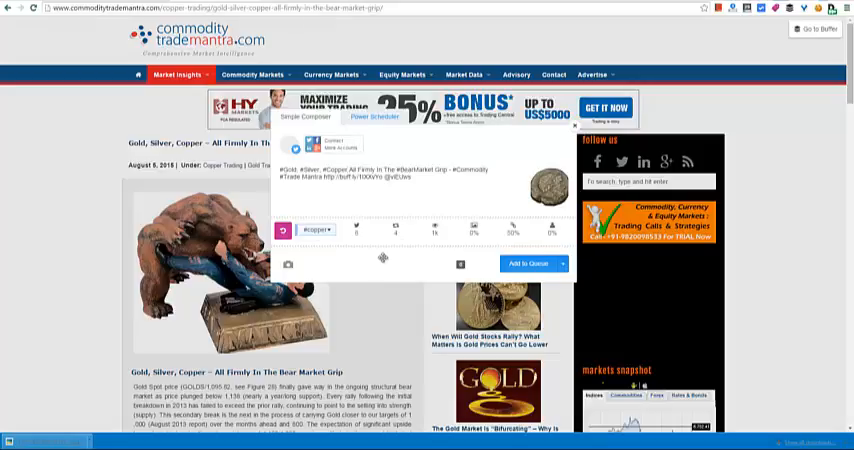
left_click(322, 228)
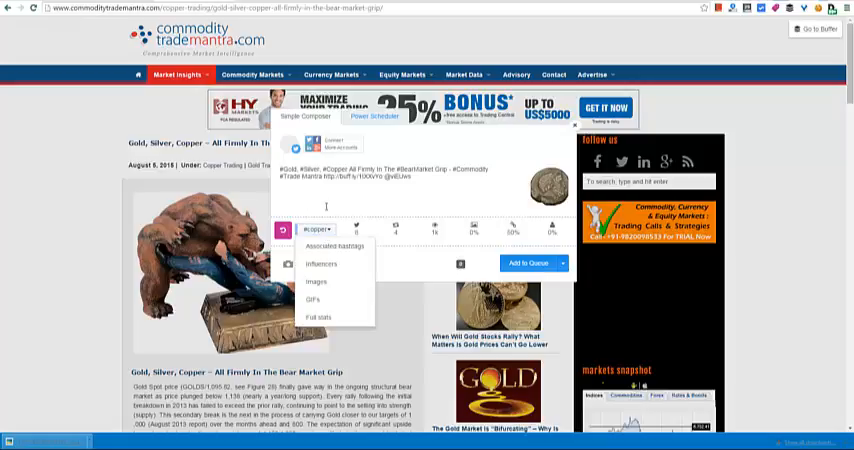
Step: Glance at Schedule Post, then queue the coin tweet with Share Next under Today
left_click(316, 232)
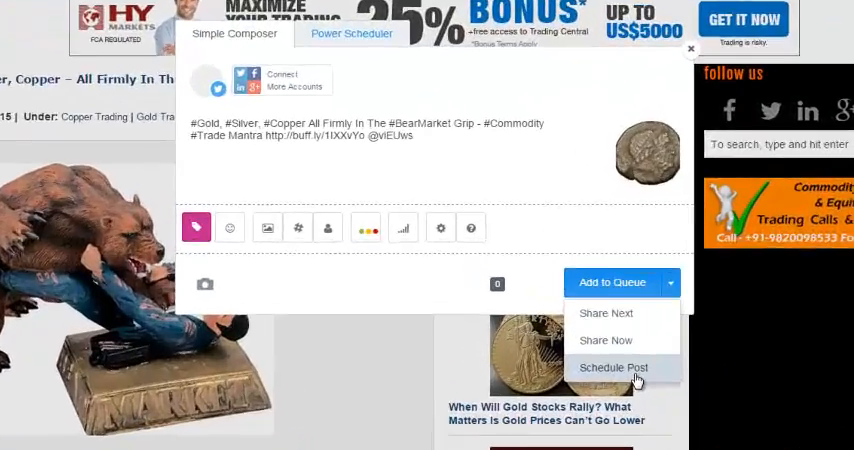
left_click(616, 368)
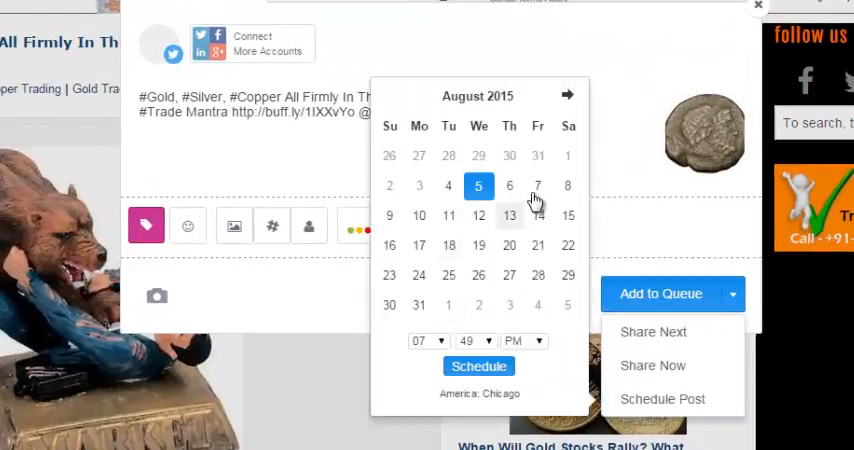
mouse_move(652, 364)
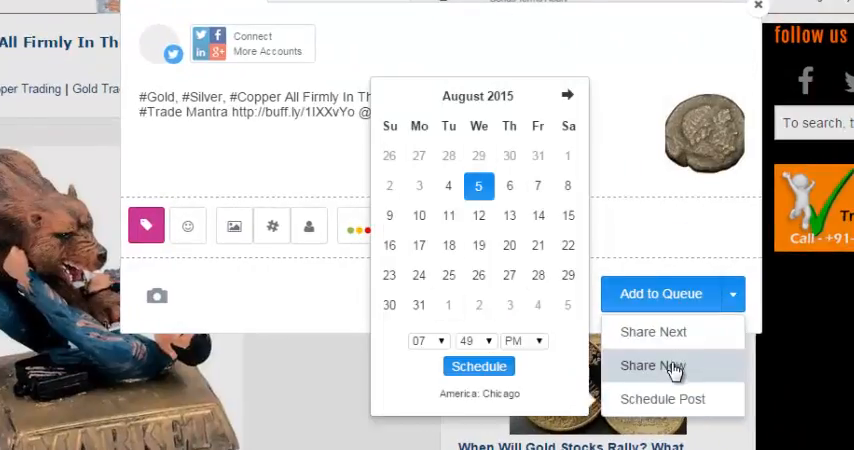
left_click(654, 364)
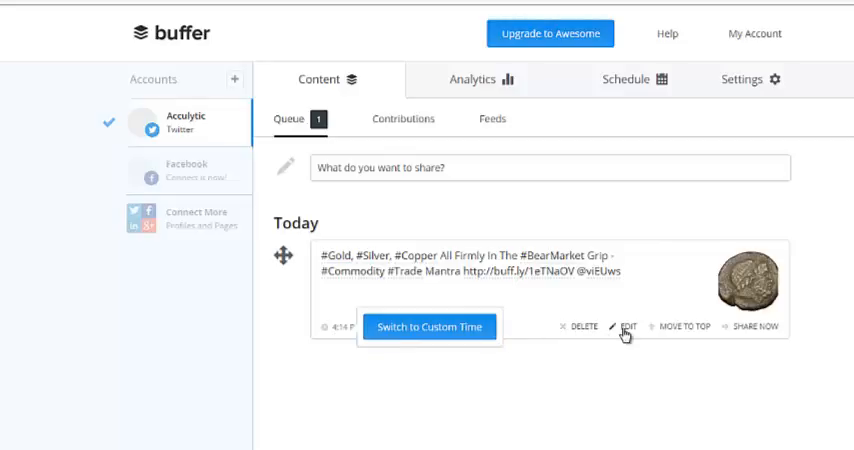
Step: Reopen the queued coin tweet for editing and save it unchanged
left_click(616, 328)
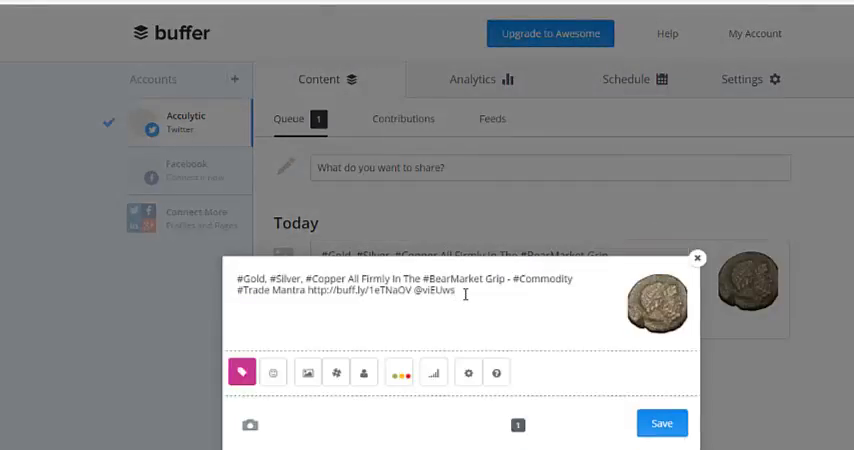
mouse_move(362, 372)
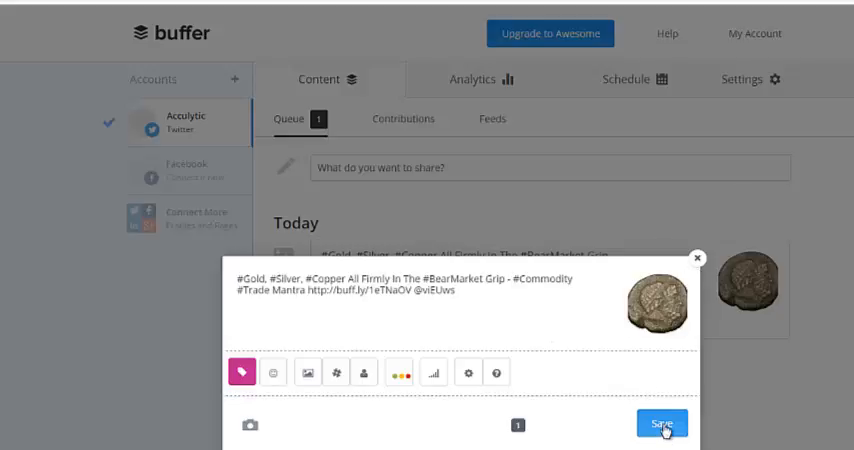
left_click(668, 424)
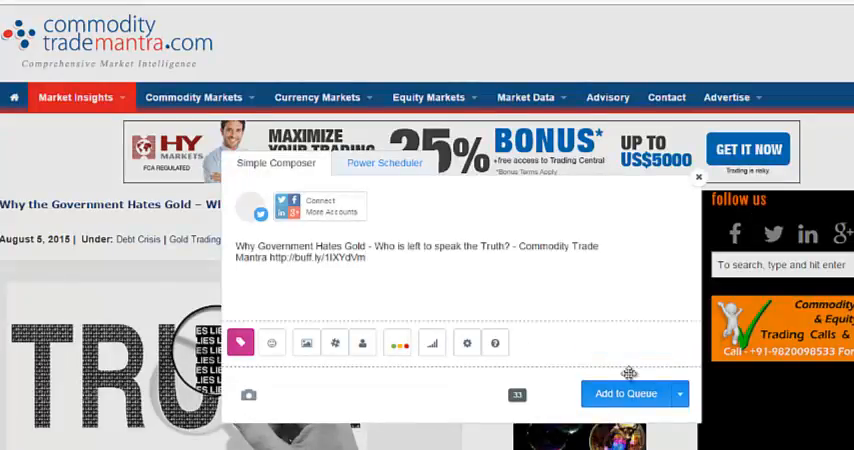
Step: Queue the Why Government Hates Gold post, then shuffle the queue after first cancelling once
left_click(628, 392)
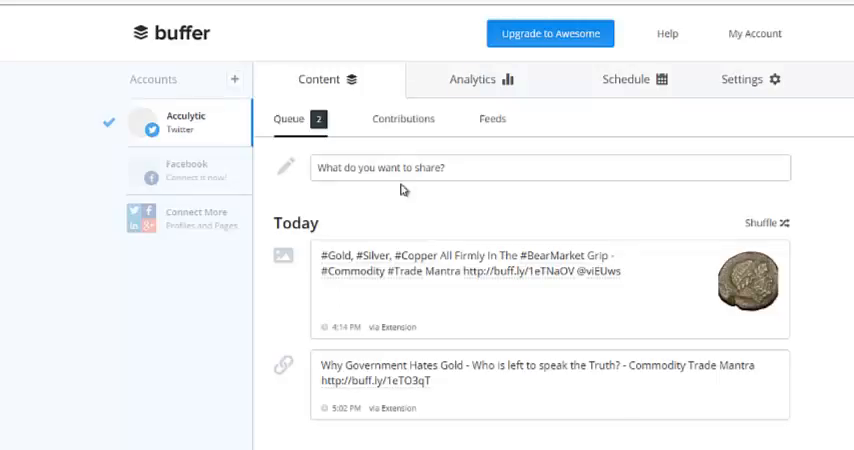
left_click(768, 222)
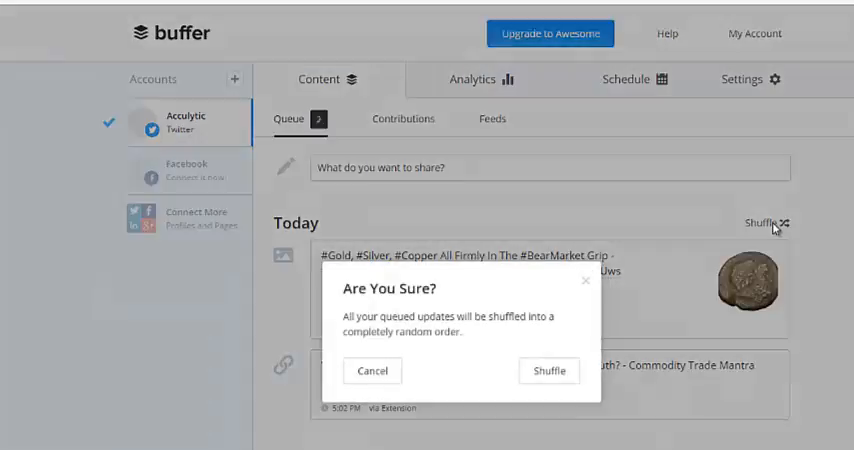
left_click(548, 370)
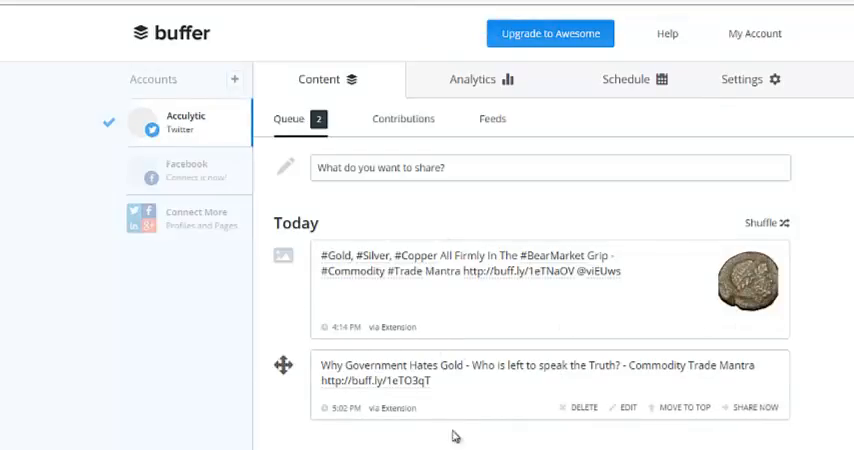
left_click(764, 220)
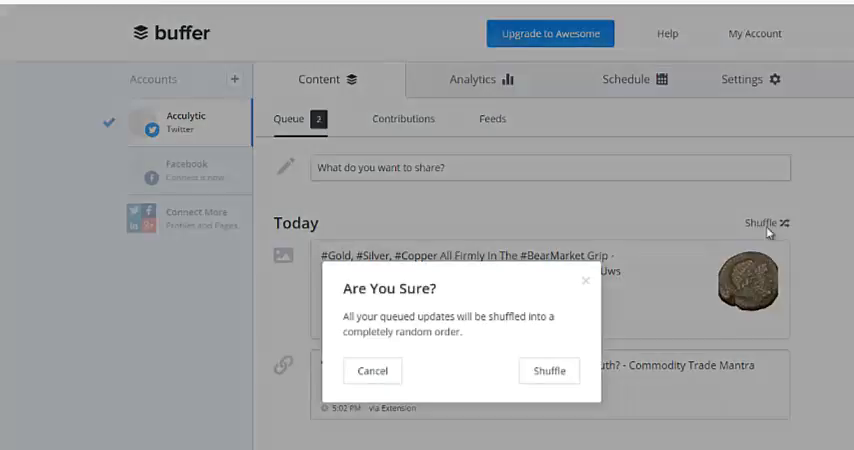
left_click(548, 370)
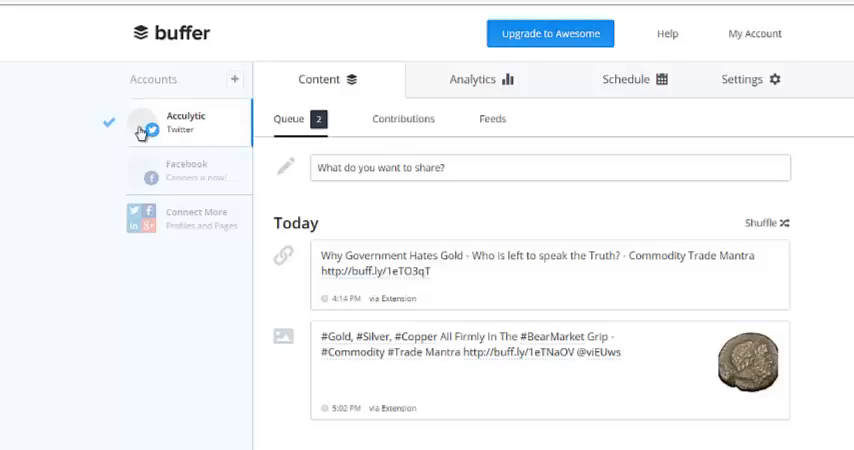
mouse_move(172, 130)
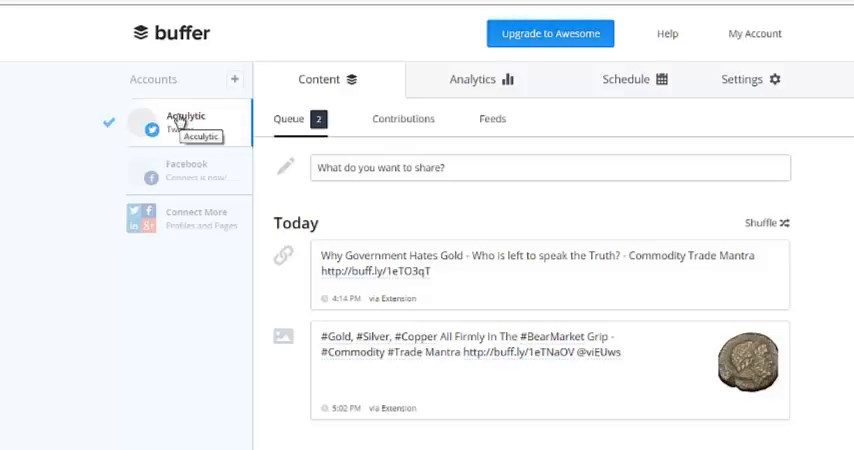